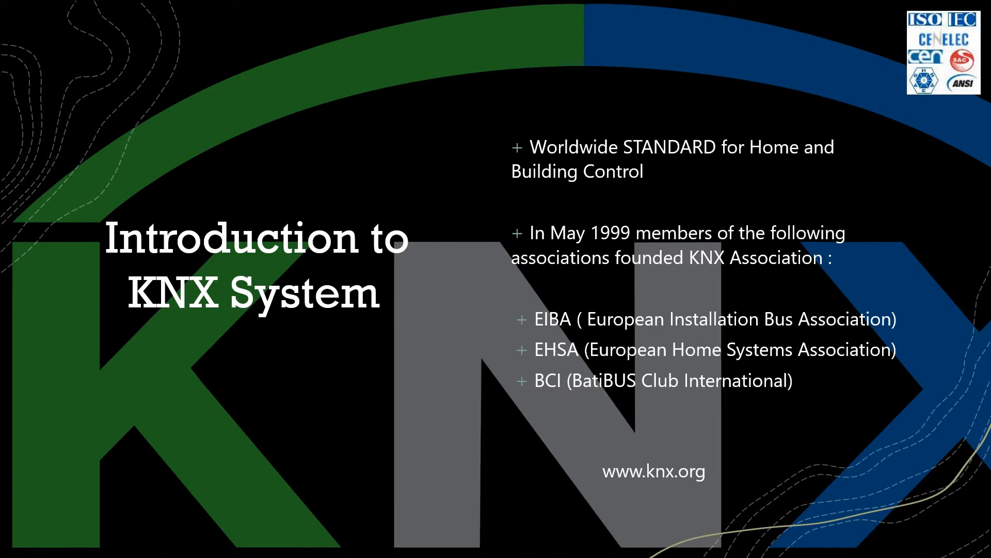
# Advance the slideshow to the KNX physical communication media slide with the telegram diagram.
pyautogui.press('right')
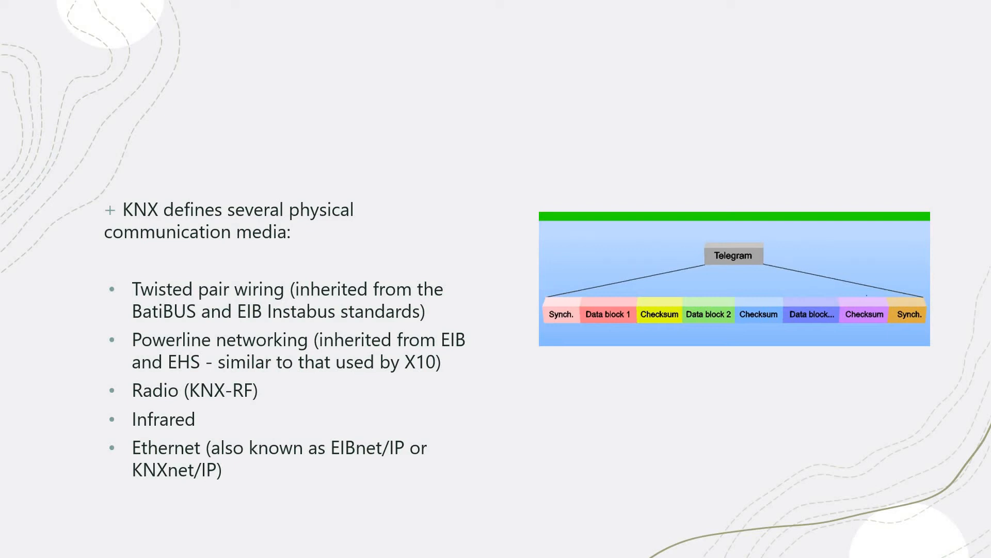
# Advance to the main KNX system components slide and reveal the topology diagram.
pyautogui.press('Right')
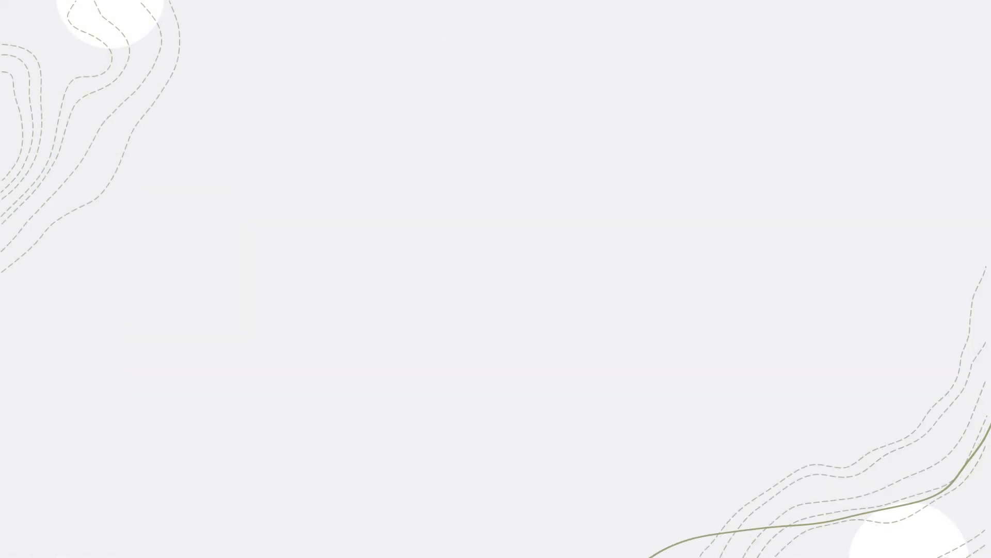
pyautogui.press('right')
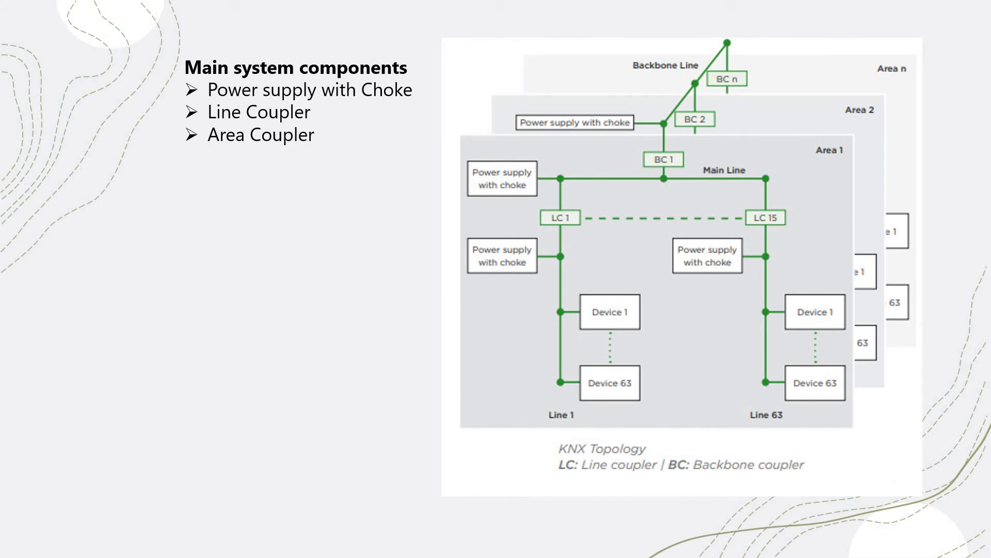
pyautogui.moveTo(134, 164)
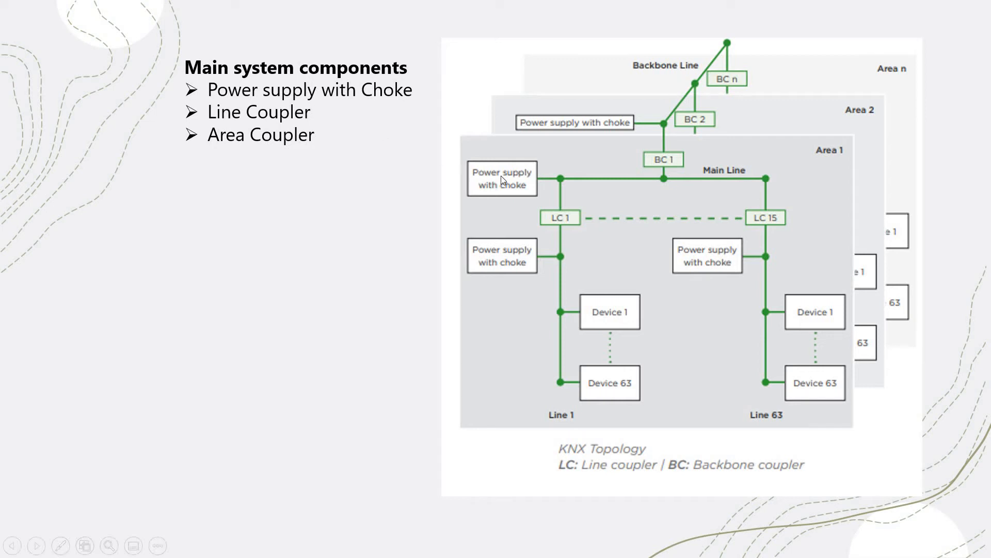
pyautogui.moveTo(497, 177)
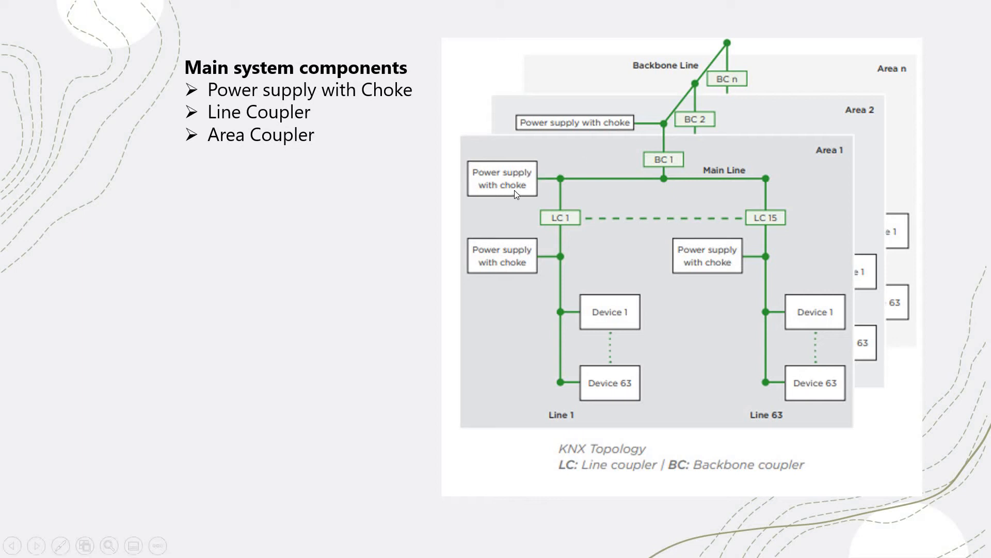
pyautogui.moveTo(523, 189)
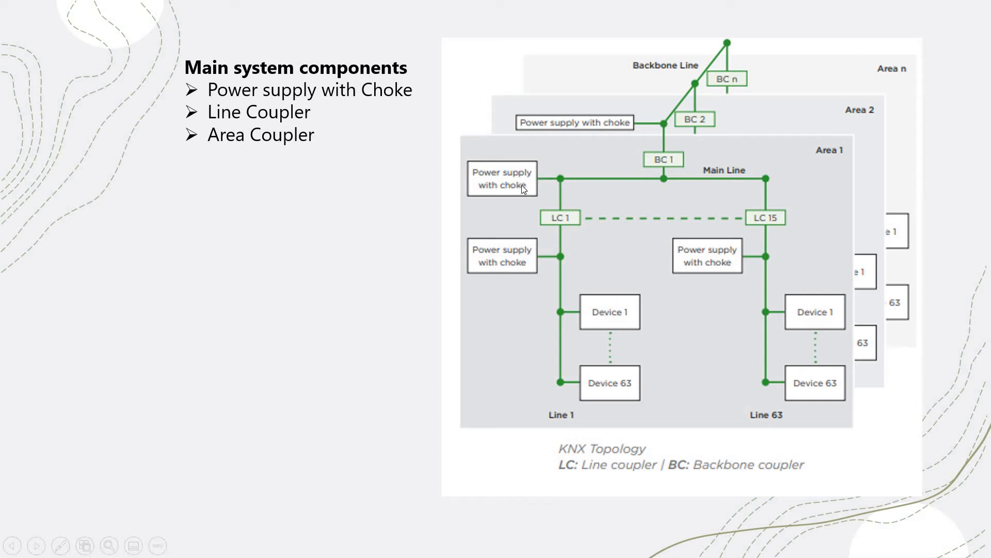
pyautogui.moveTo(556, 182)
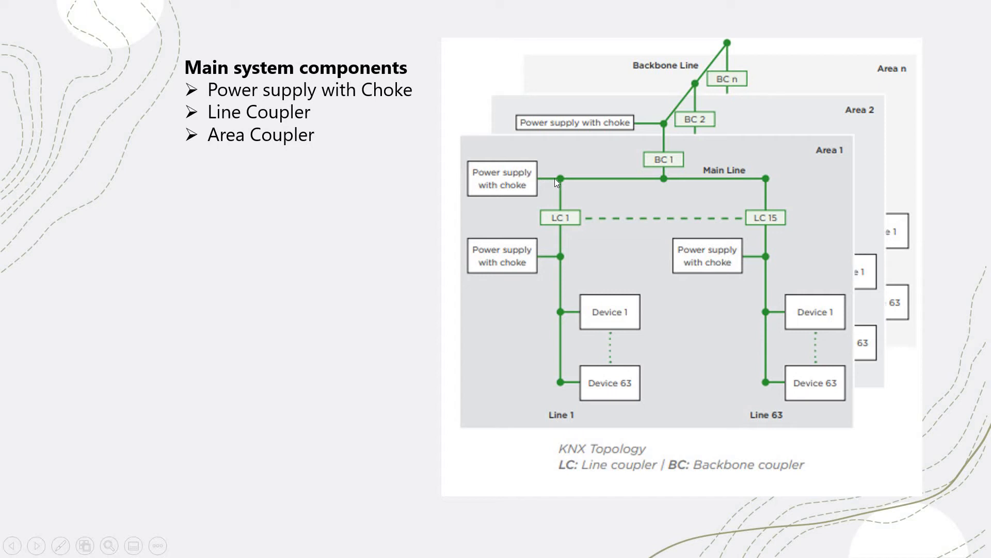
pyautogui.moveTo(557, 181)
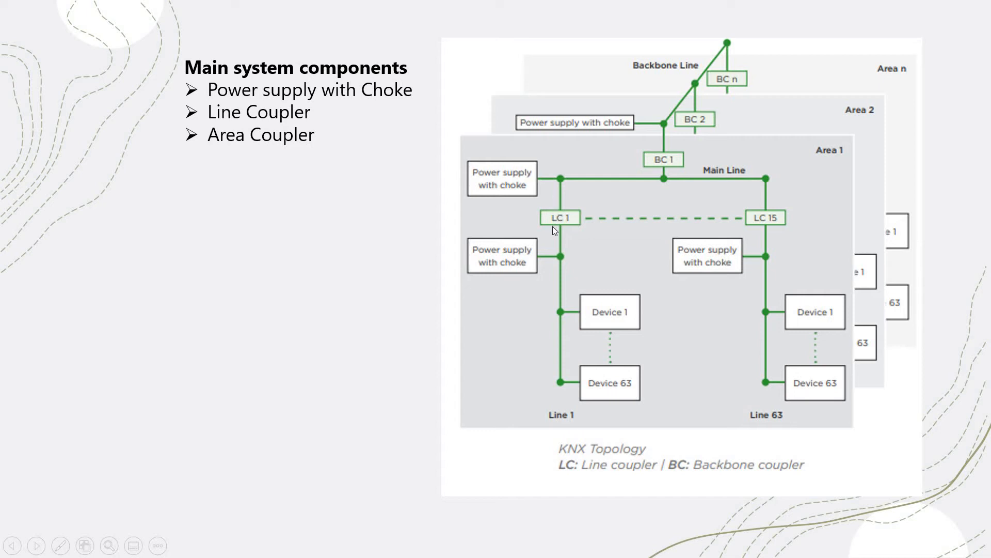
pyautogui.moveTo(552, 254)
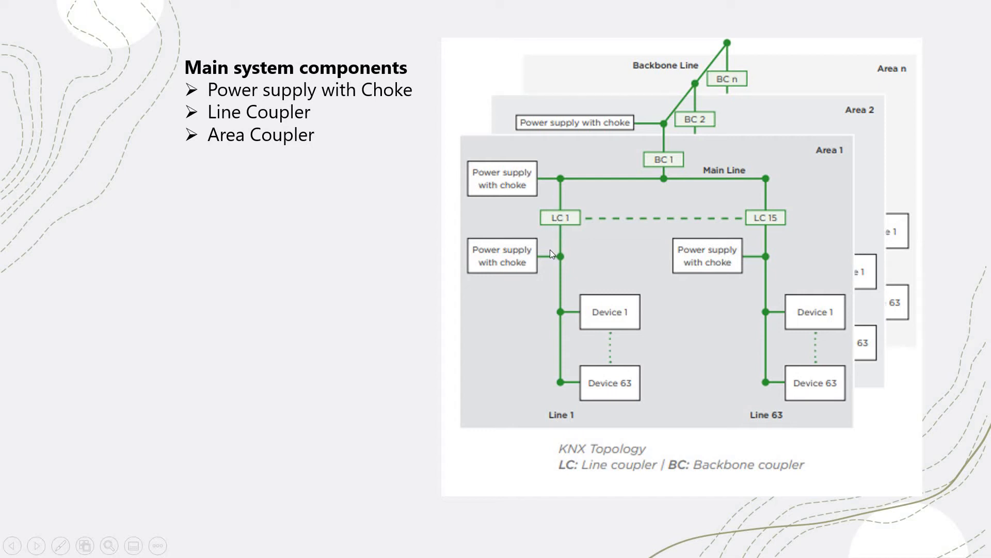
pyautogui.moveTo(561, 220)
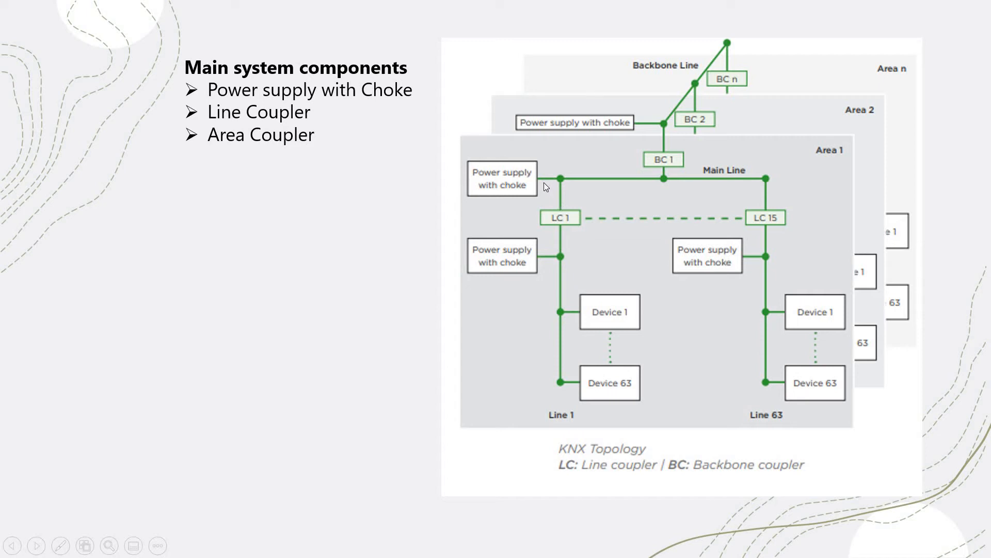
pyautogui.moveTo(550, 199)
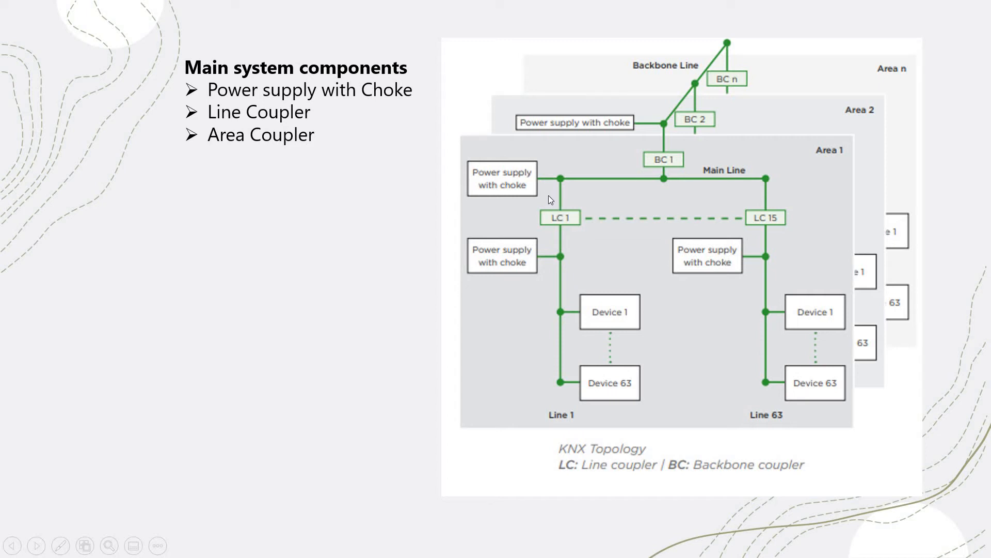
pyautogui.moveTo(536, 185)
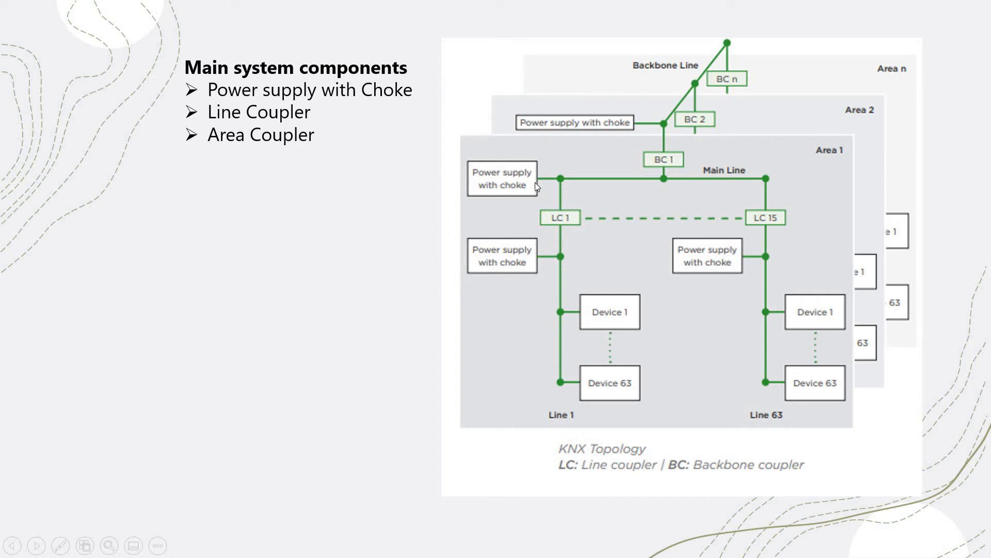
pyautogui.moveTo(540, 199)
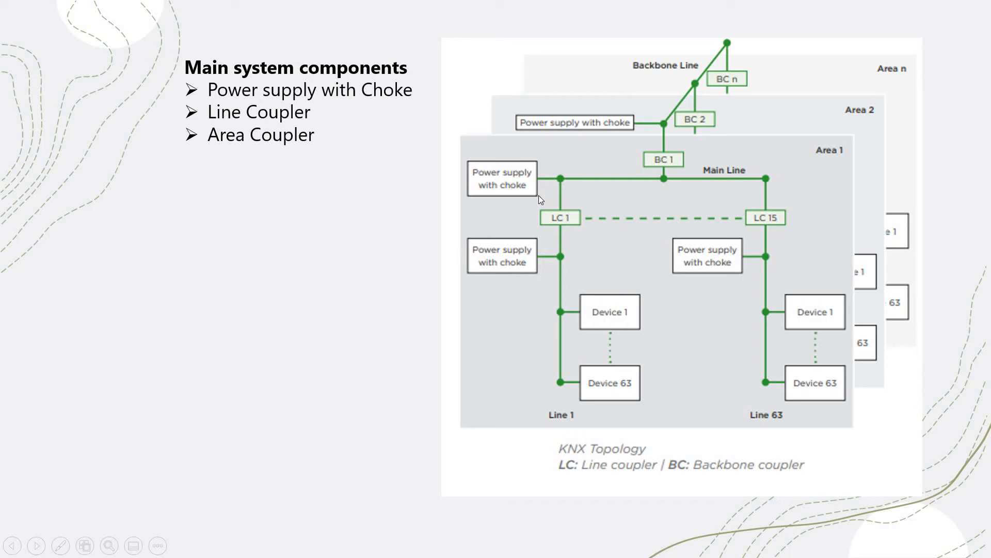
pyautogui.moveTo(397, 188)
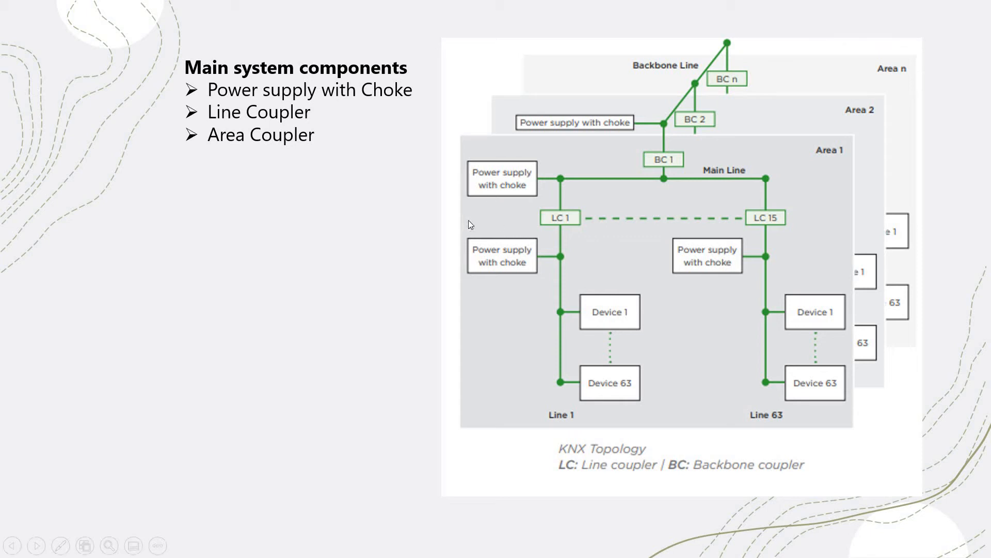
pyautogui.moveTo(550, 185)
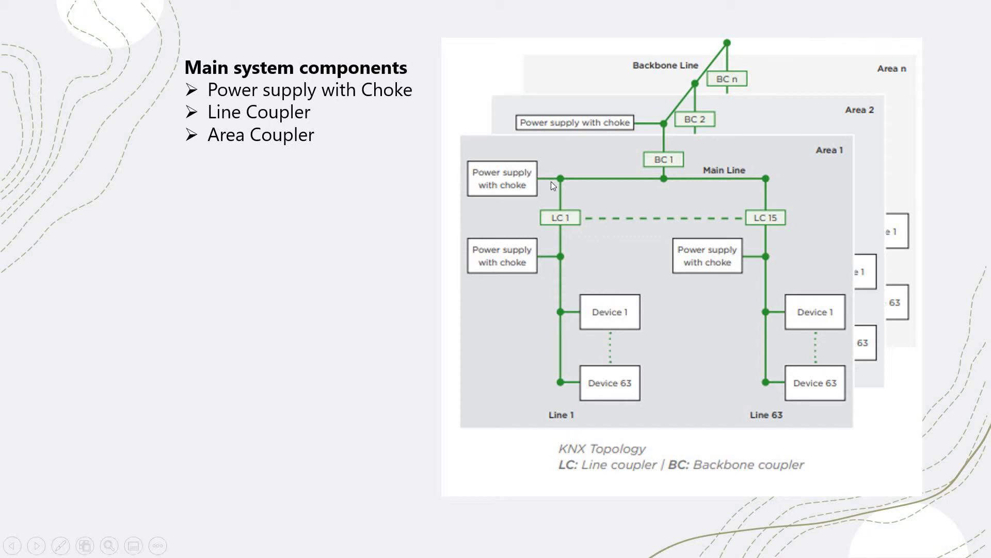
pyautogui.moveTo(560, 266)
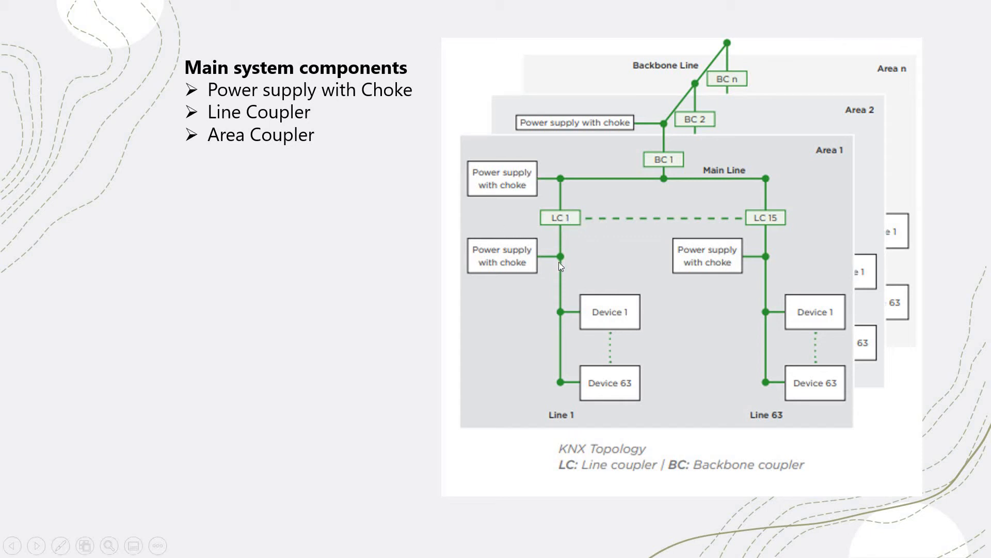
pyautogui.moveTo(571, 256)
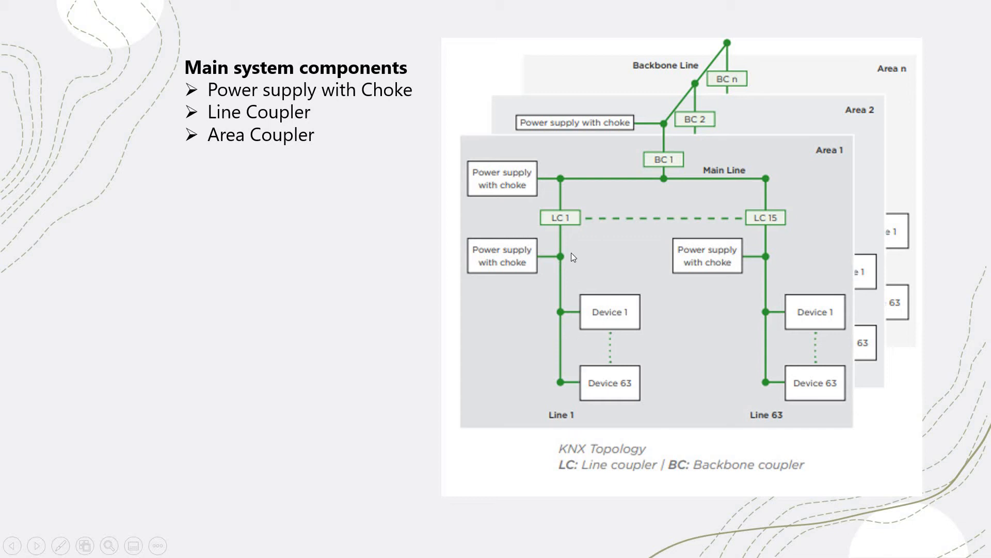
pyautogui.moveTo(576, 237)
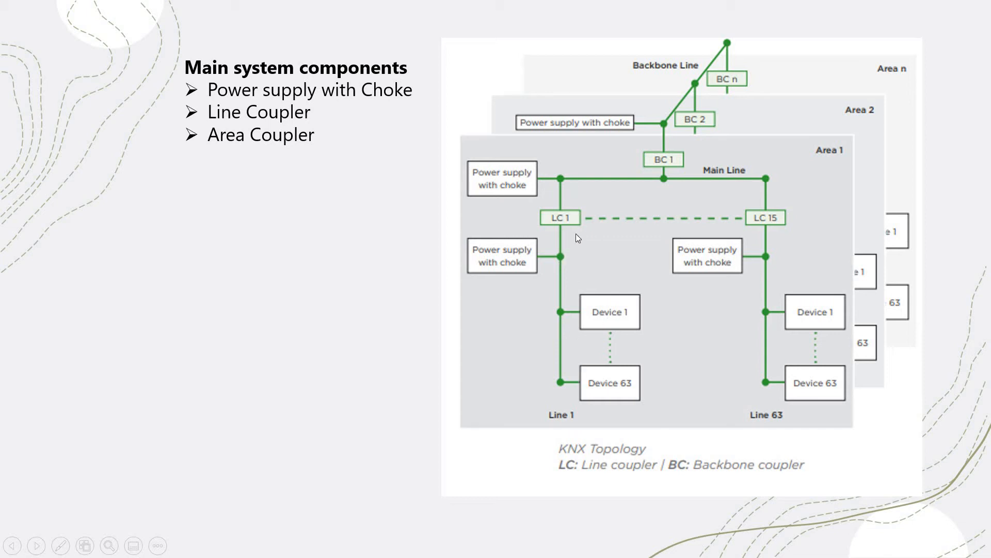
pyautogui.moveTo(743, 219)
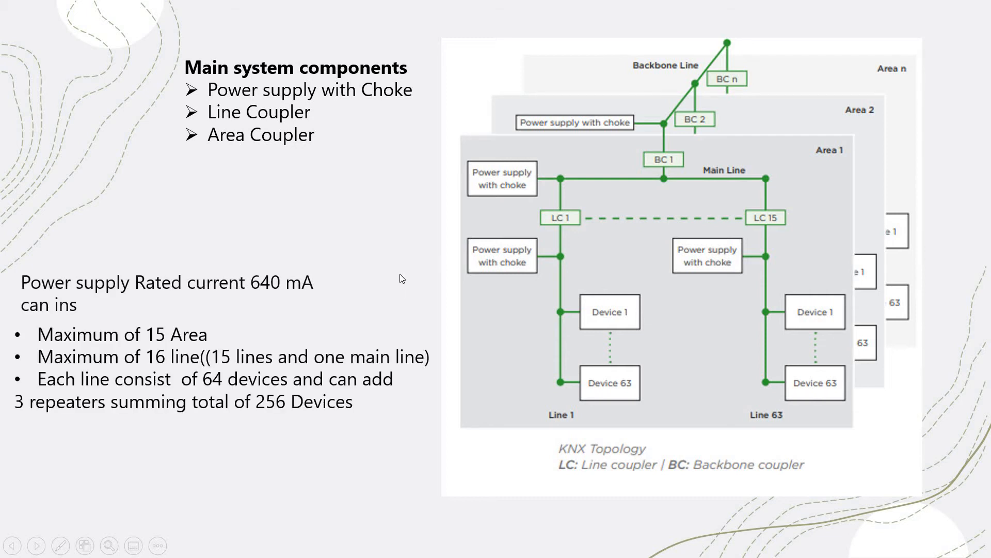
pyautogui.moveTo(785, 188)
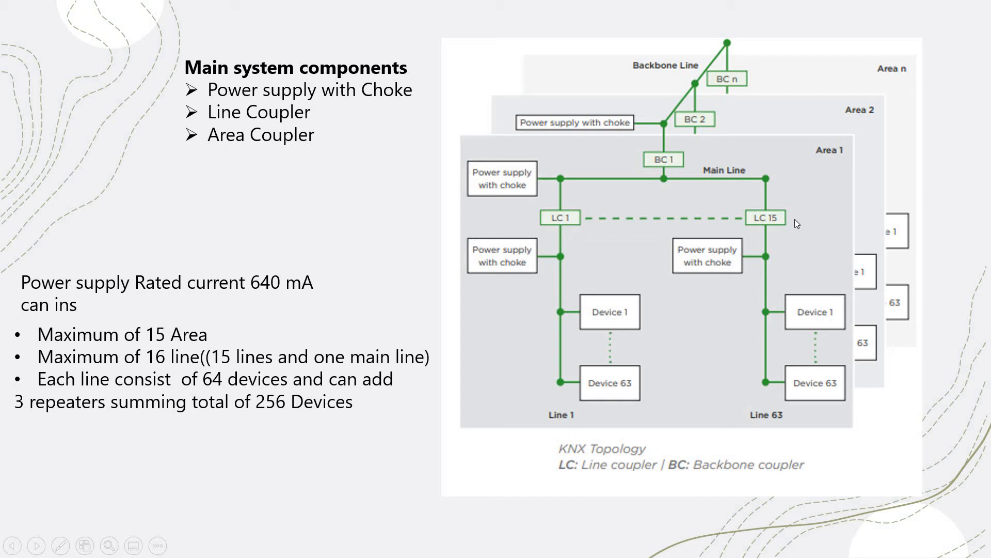
pyautogui.moveTo(903, 74)
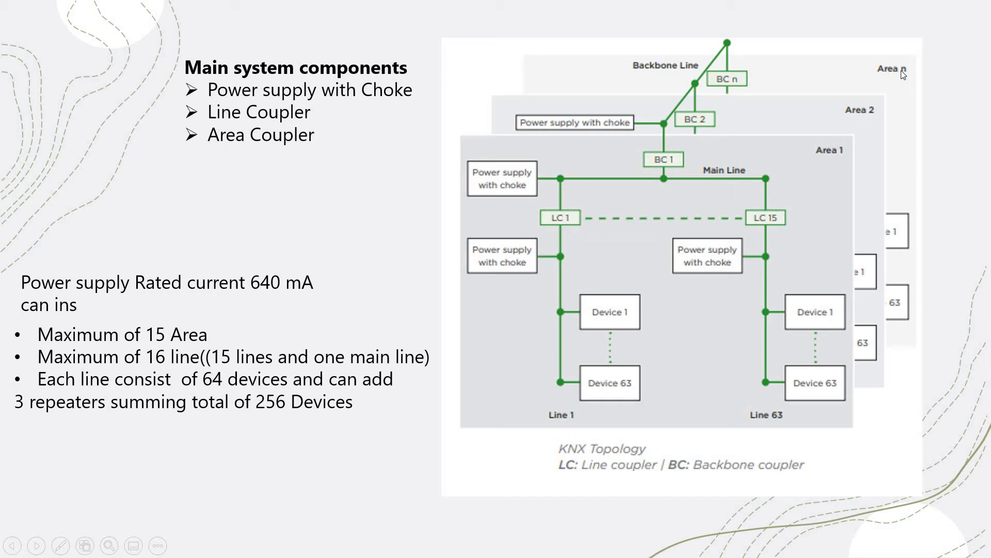
pyautogui.moveTo(908, 68)
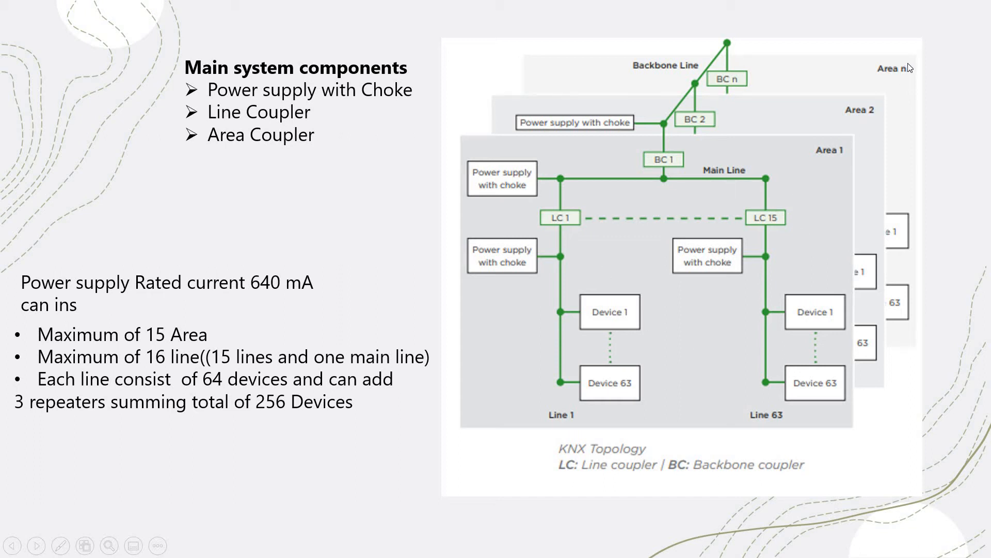
pyautogui.moveTo(637, 270)
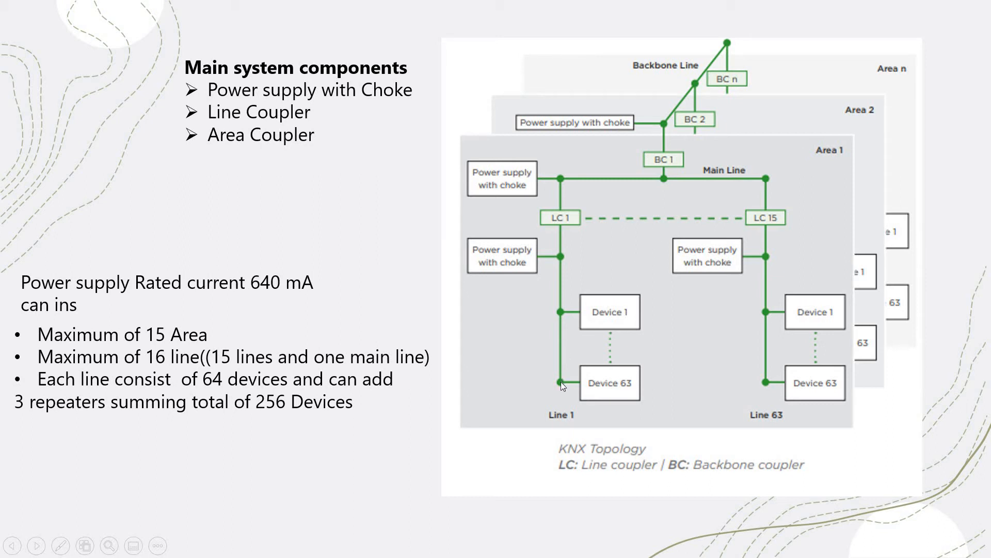
pyautogui.moveTo(691, 390)
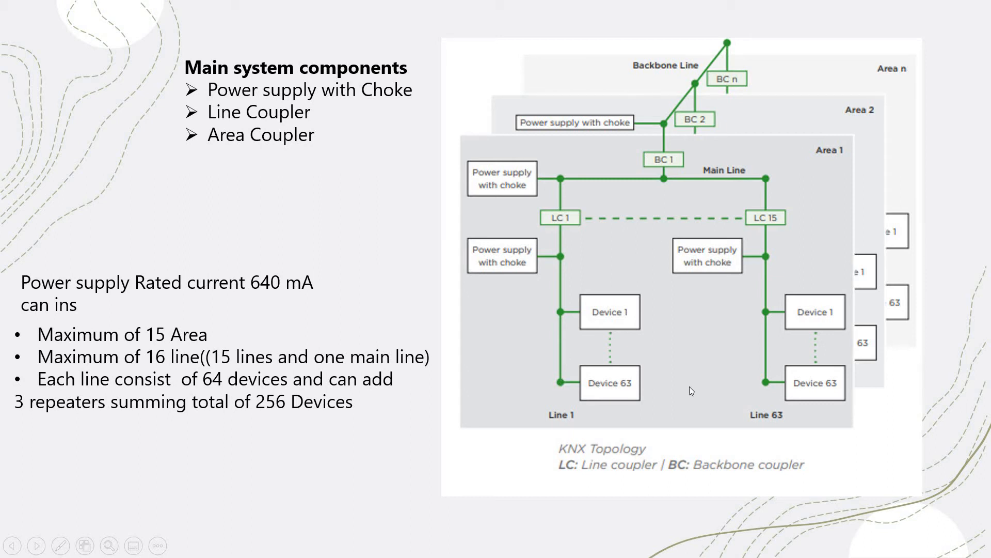
pyautogui.moveTo(715, 371)
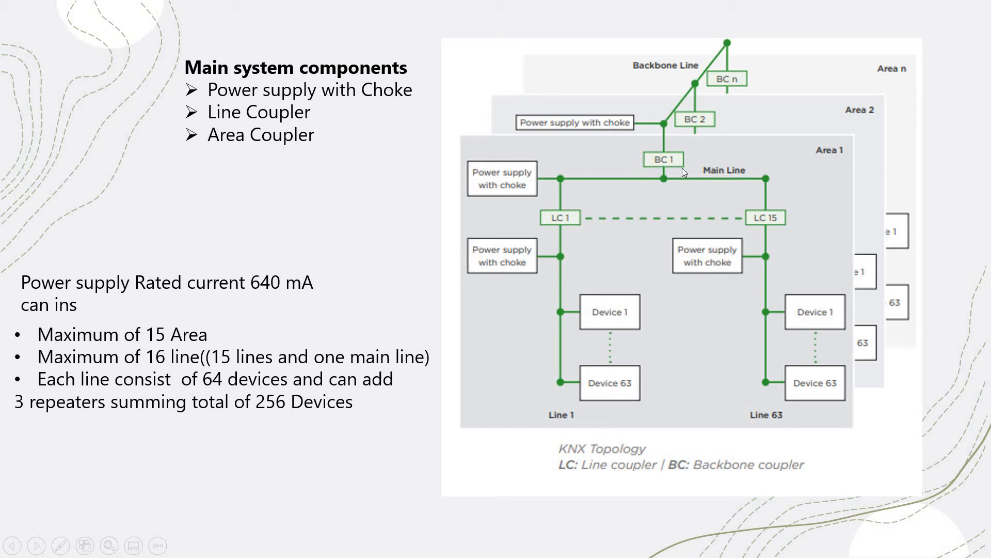
pyautogui.moveTo(371, 349)
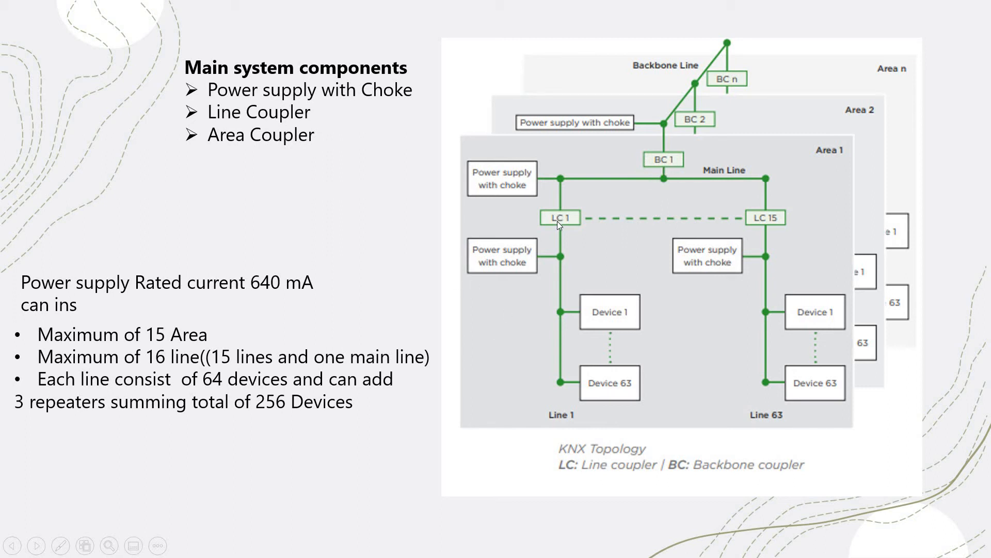
pyautogui.moveTo(537, 199)
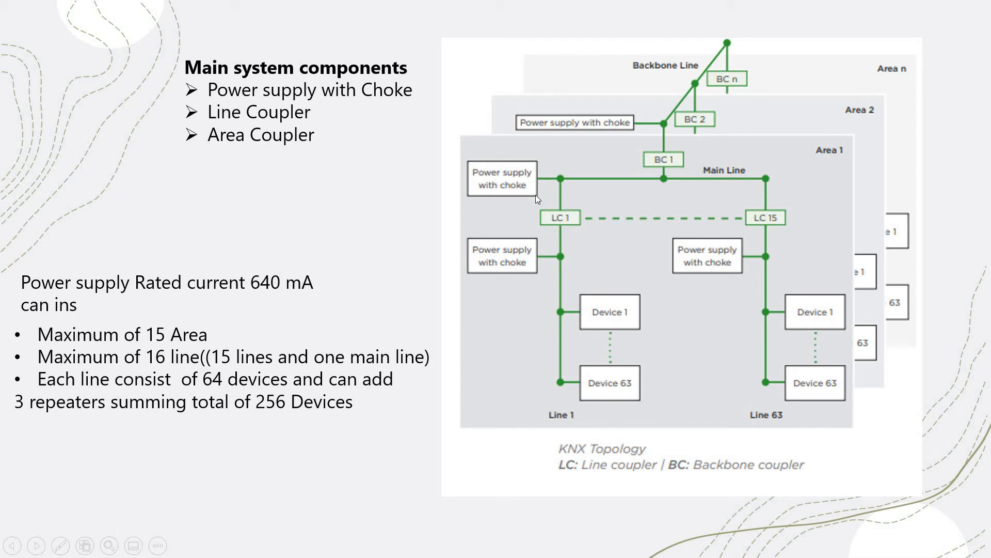
pyautogui.moveTo(557, 219)
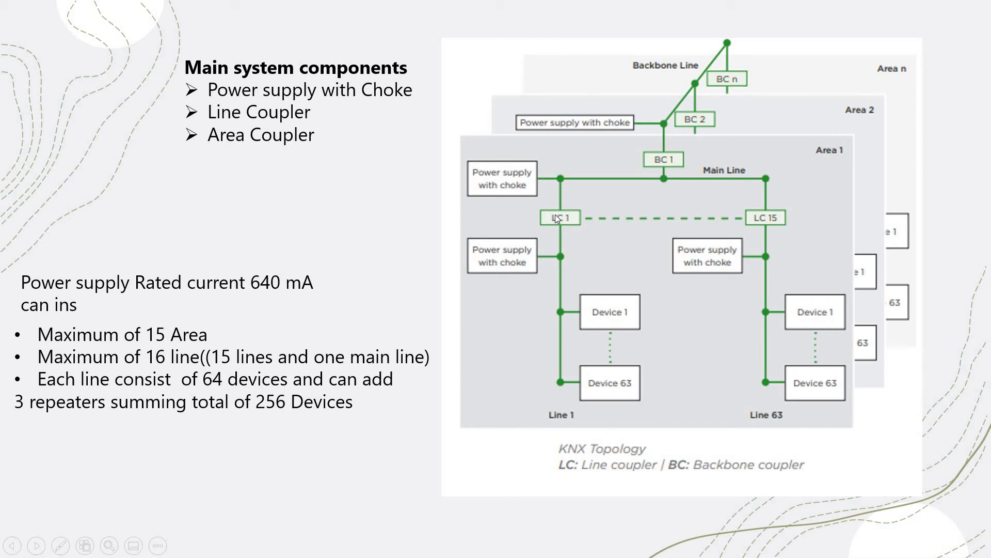
pyautogui.moveTo(556, 260)
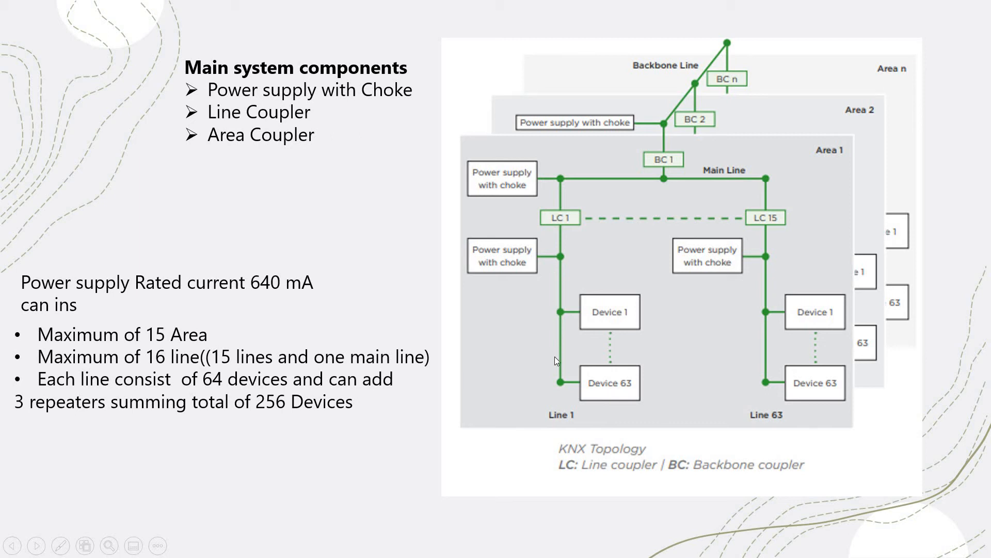
pyautogui.moveTo(542, 365)
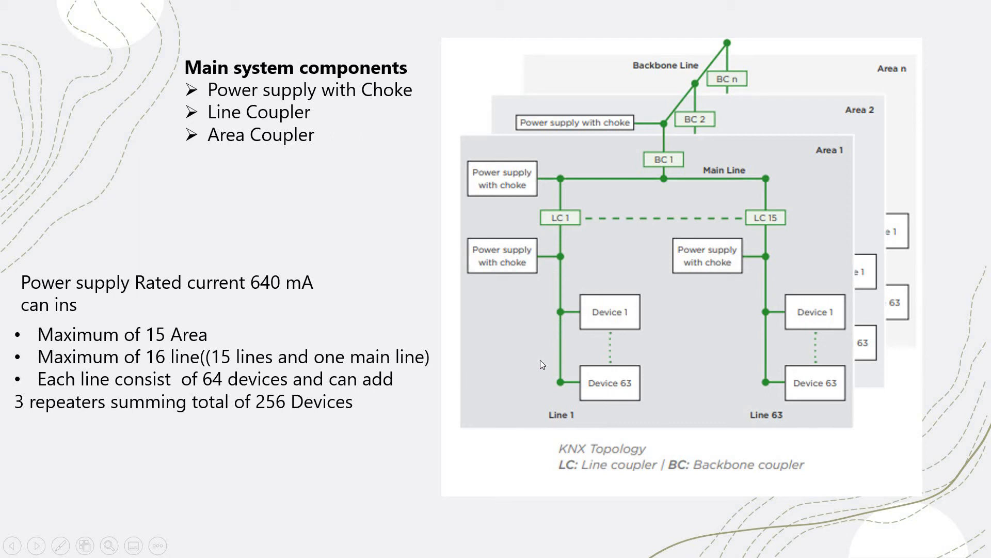
pyautogui.moveTo(555, 385)
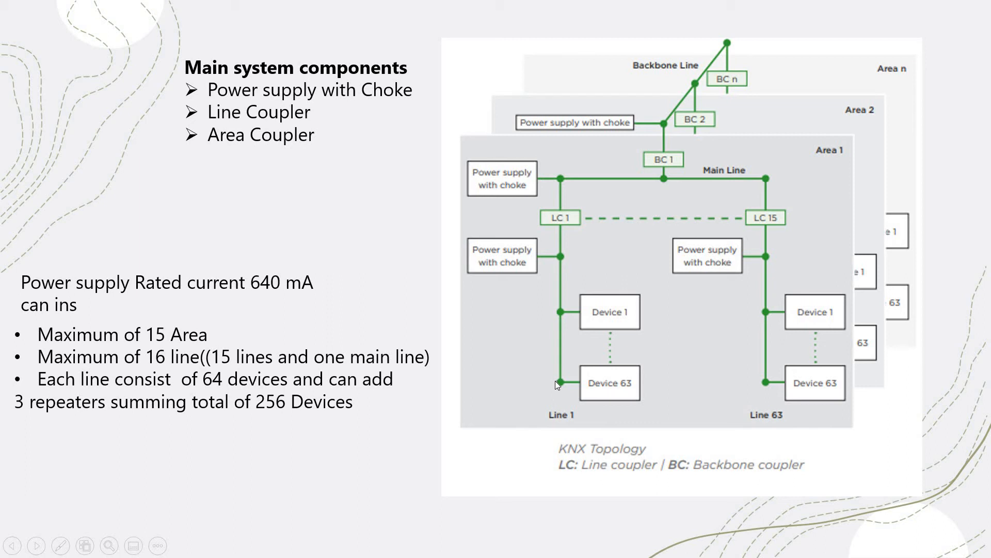
pyautogui.moveTo(555, 393)
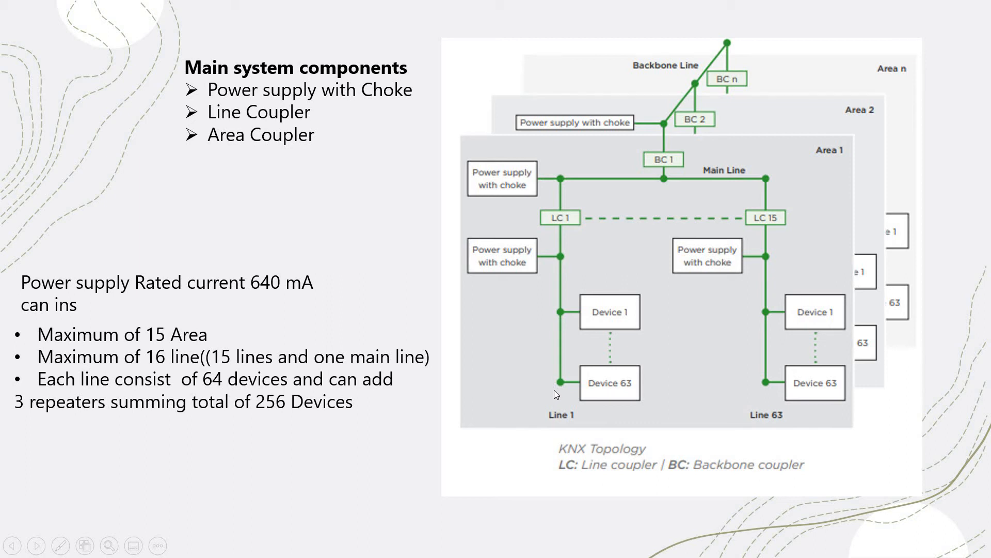
pyautogui.moveTo(551, 423)
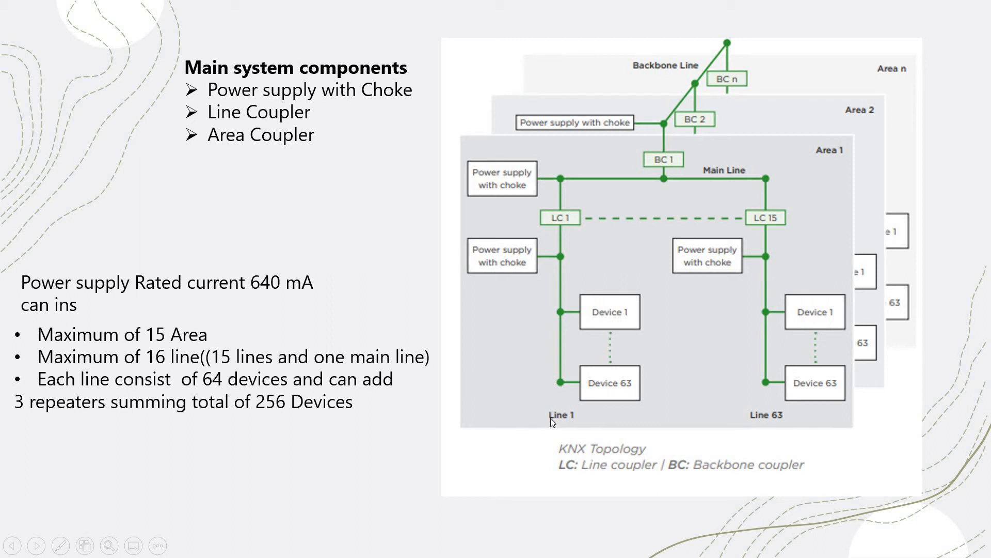
pyautogui.moveTo(566, 425)
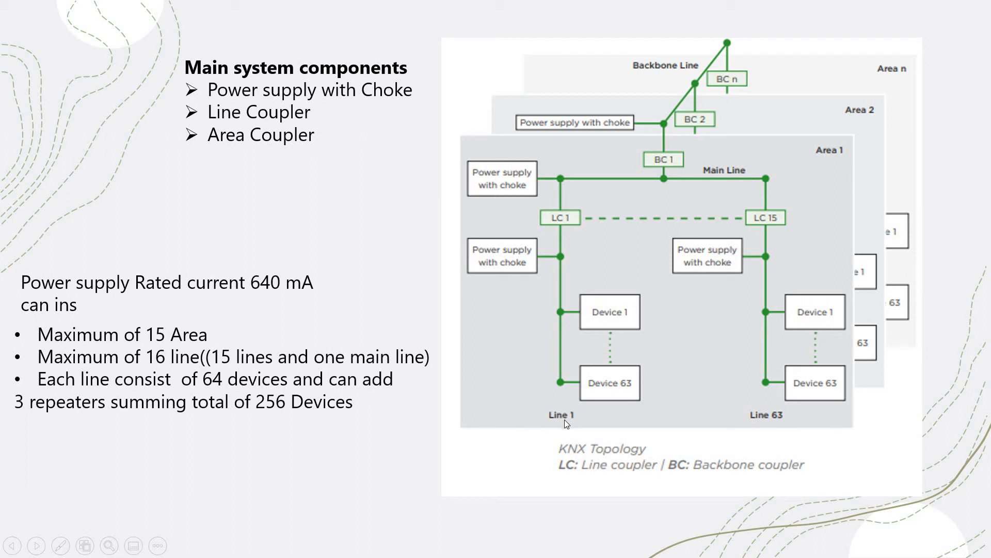
pyautogui.moveTo(623, 379)
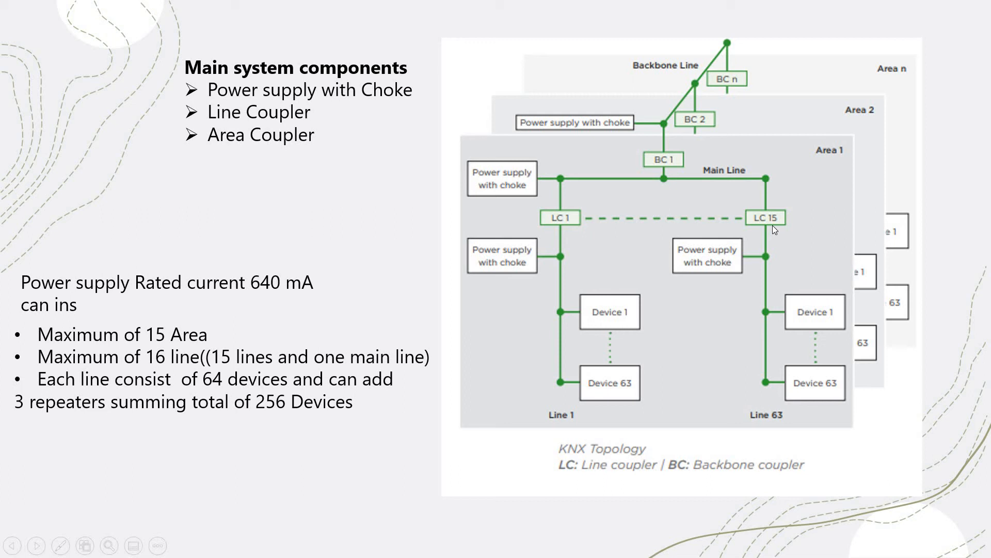
pyautogui.moveTo(516, 343)
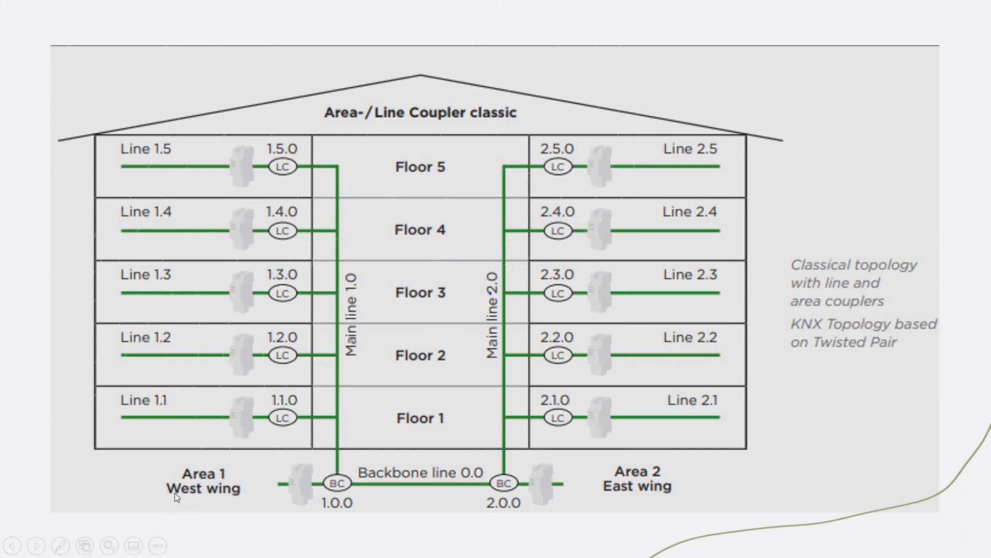
pyautogui.moveTo(652, 504)
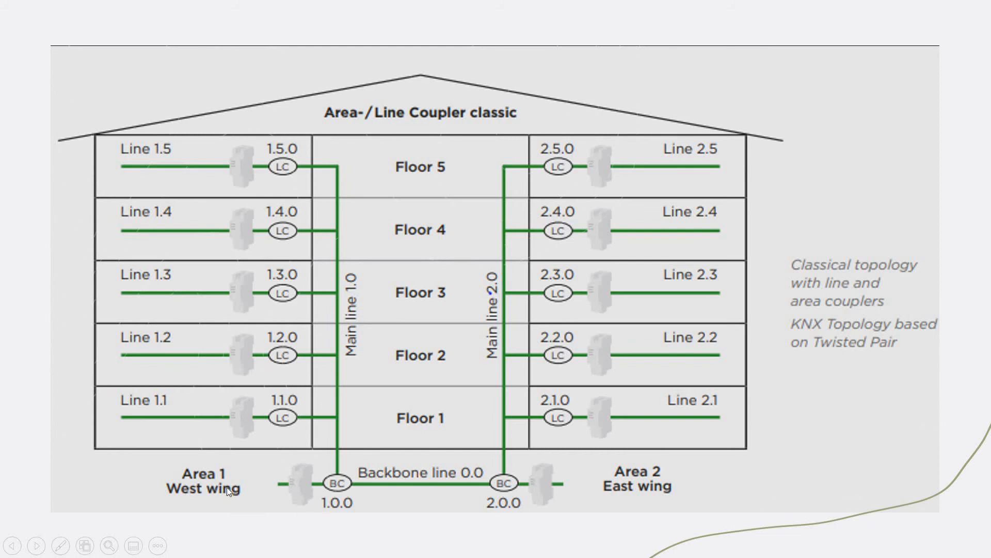
pyautogui.moveTo(644, 478)
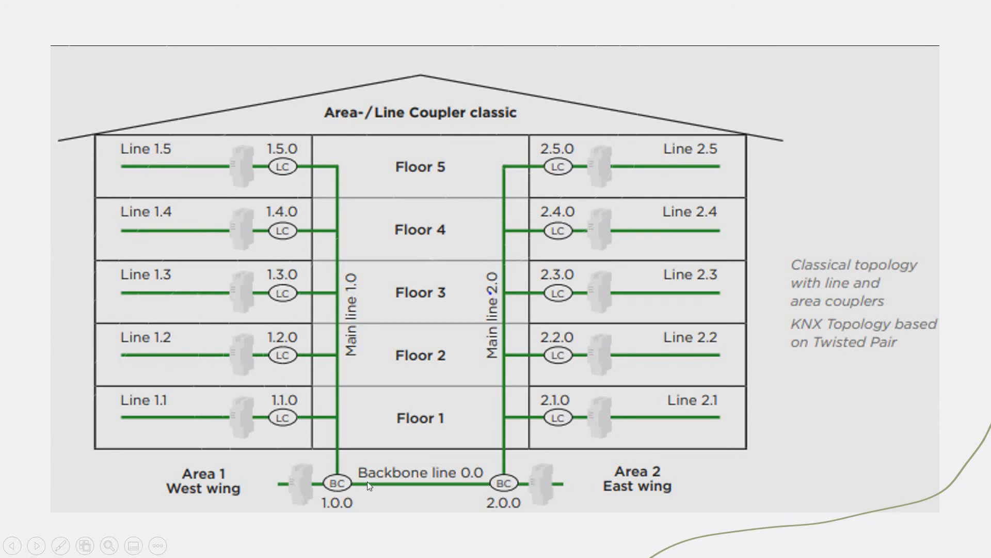
pyautogui.moveTo(311, 500)
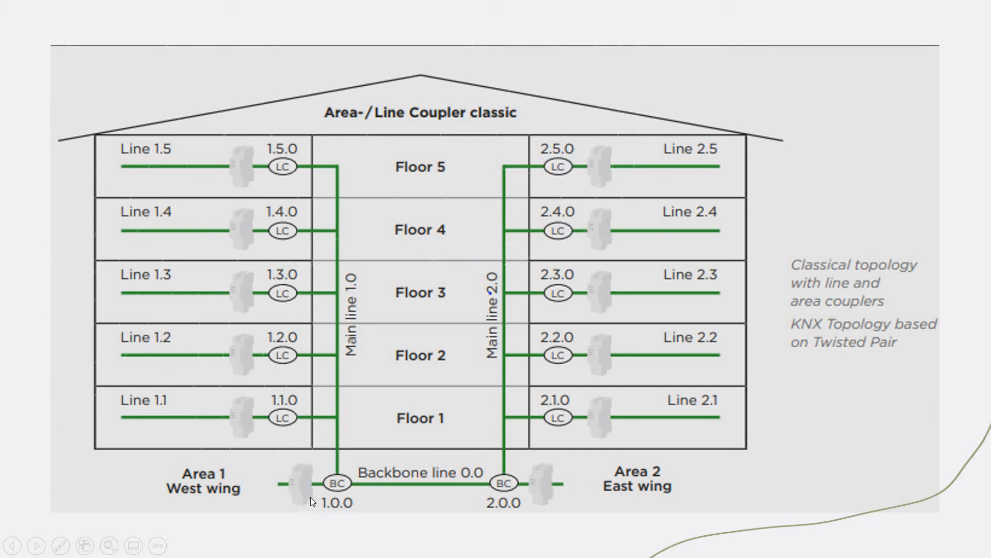
pyautogui.moveTo(487, 483)
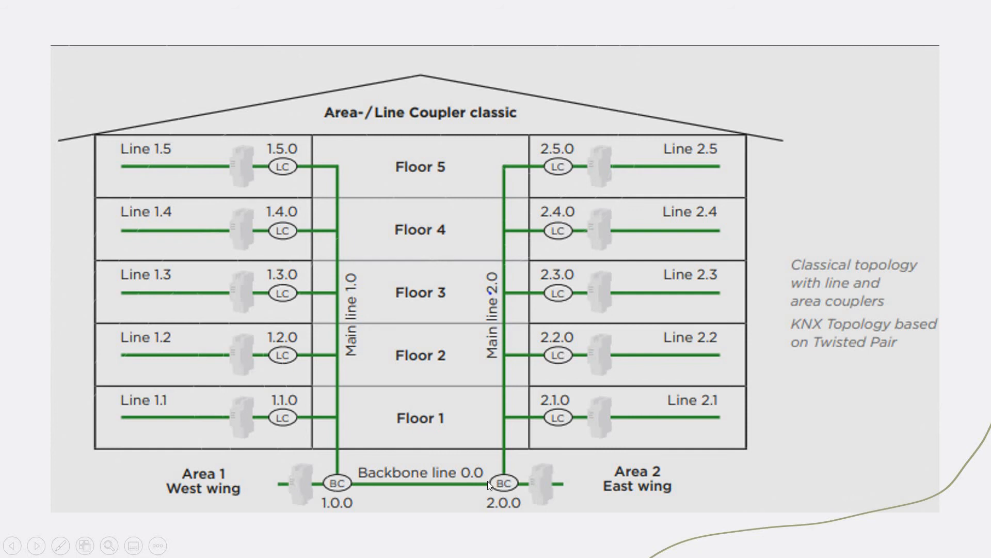
pyautogui.moveTo(316, 497)
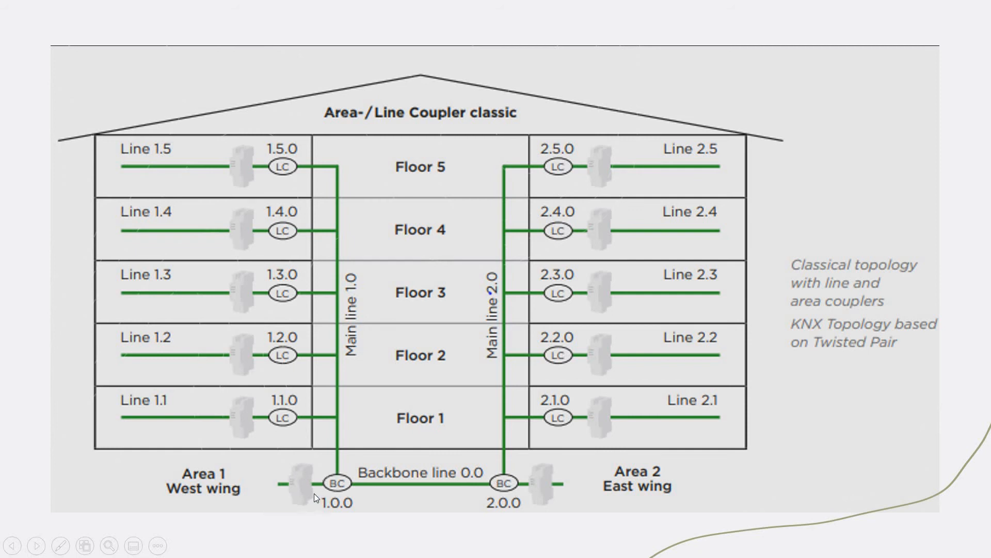
pyautogui.moveTo(265, 495)
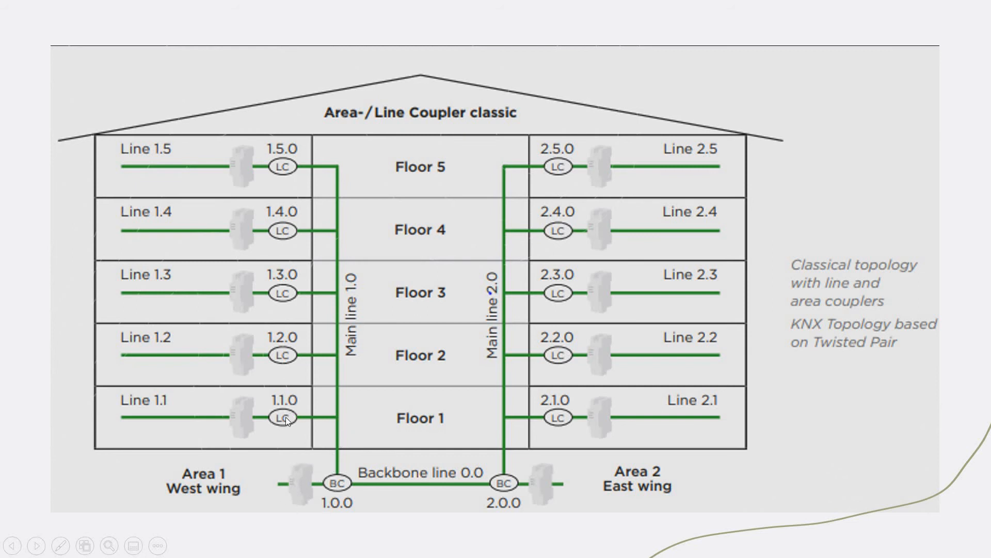
pyautogui.moveTo(281, 414)
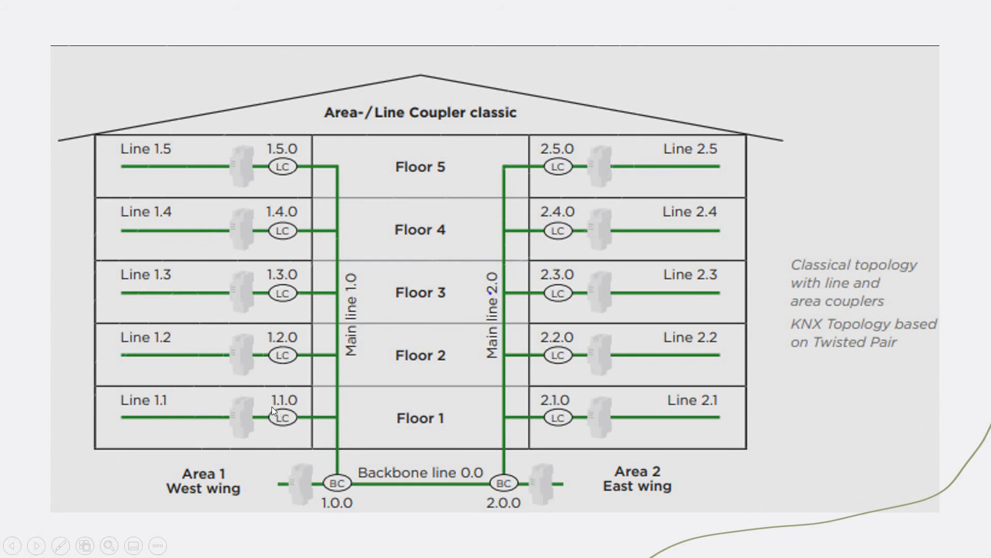
pyautogui.moveTo(246, 420)
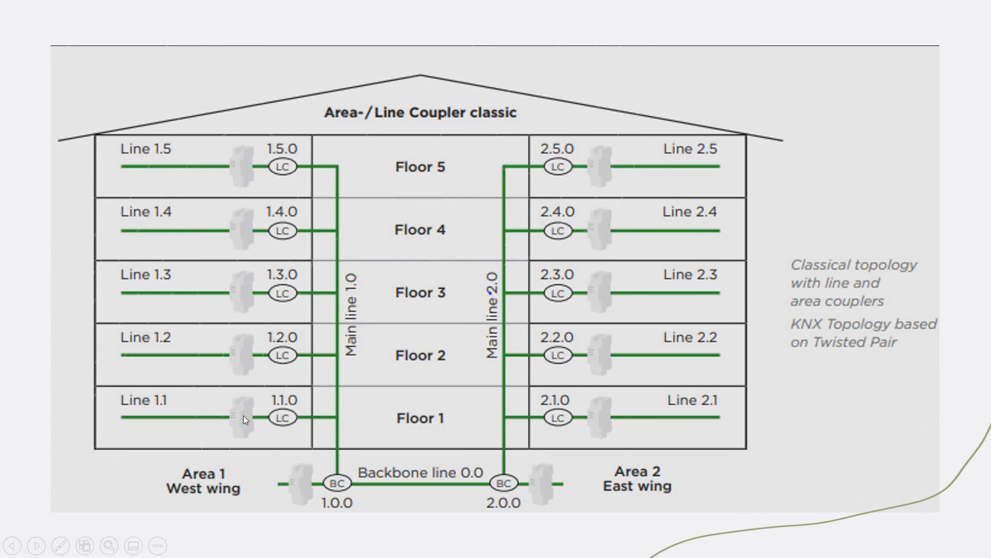
pyautogui.moveTo(75, 416)
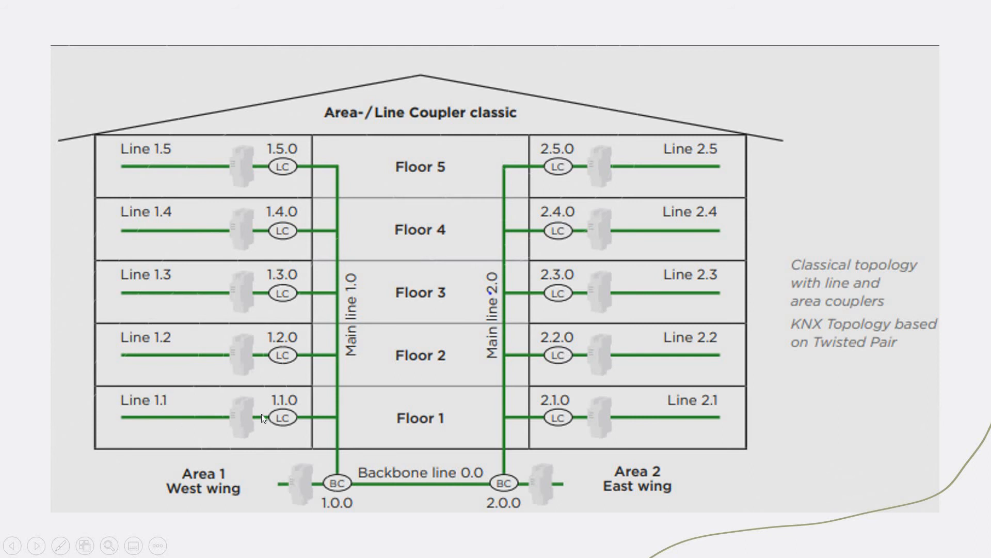
pyautogui.moveTo(164, 356)
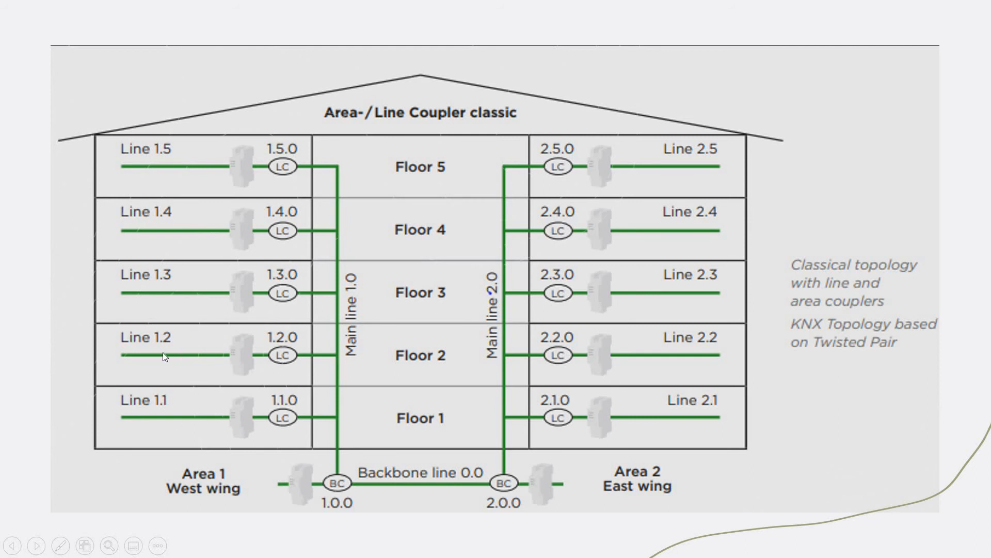
pyautogui.moveTo(171, 401)
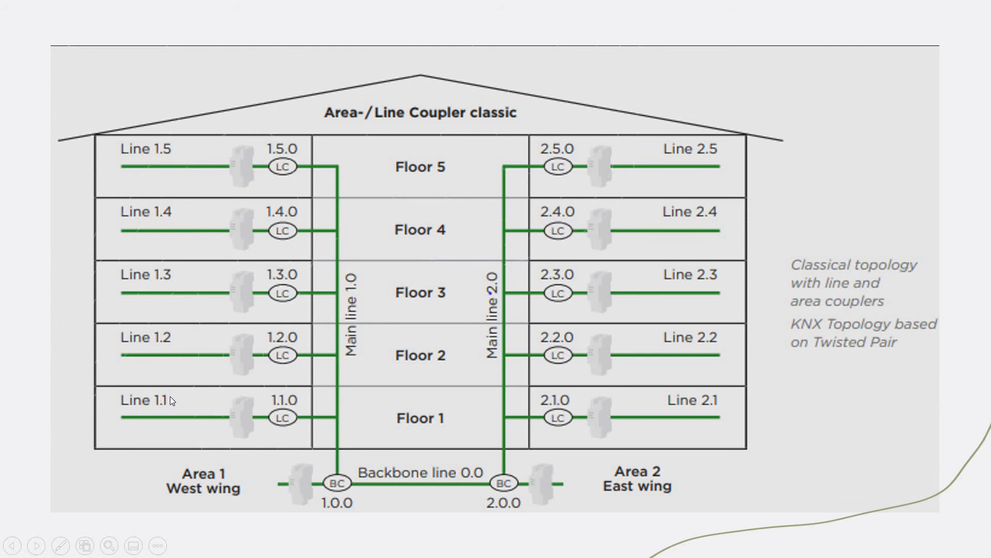
pyautogui.moveTo(162, 280)
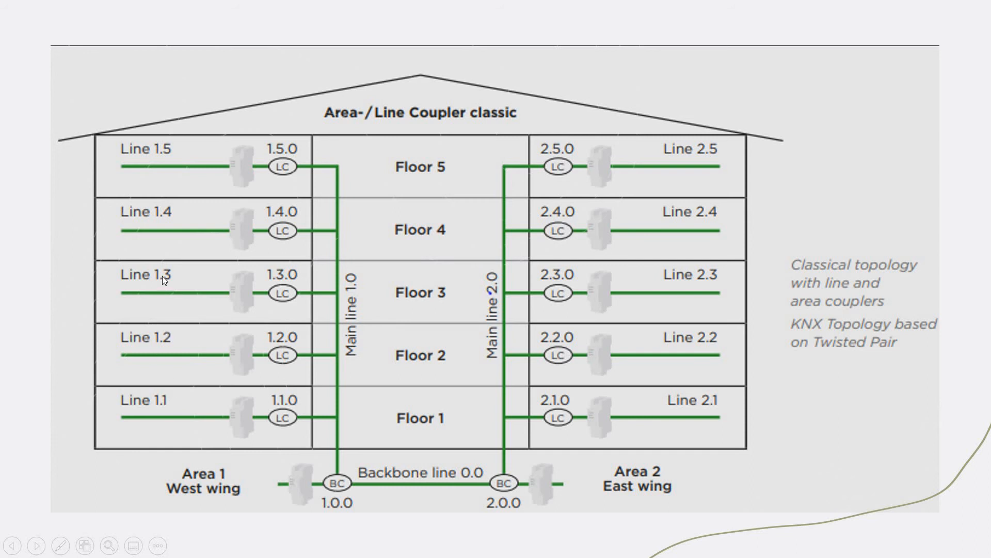
pyautogui.moveTo(163, 157)
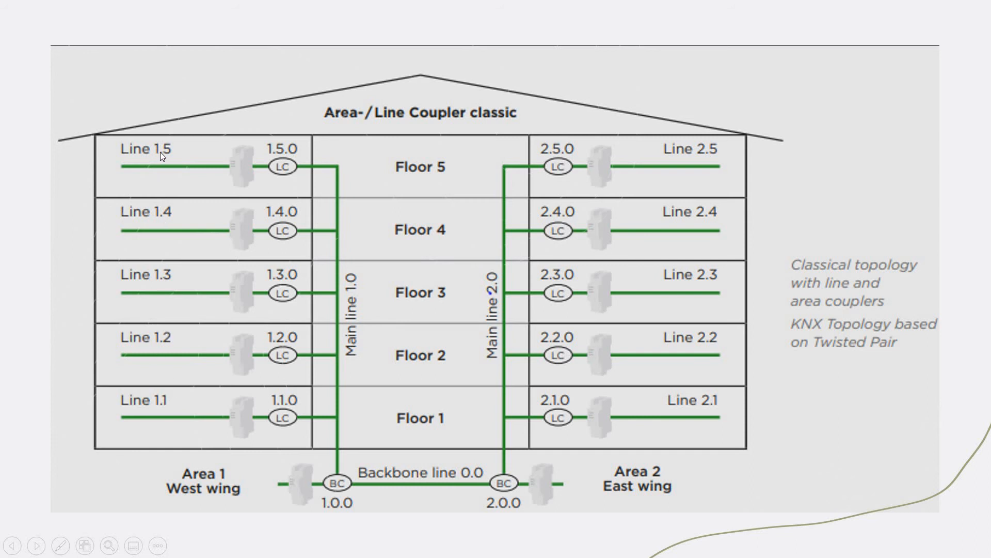
pyautogui.moveTo(187, 163)
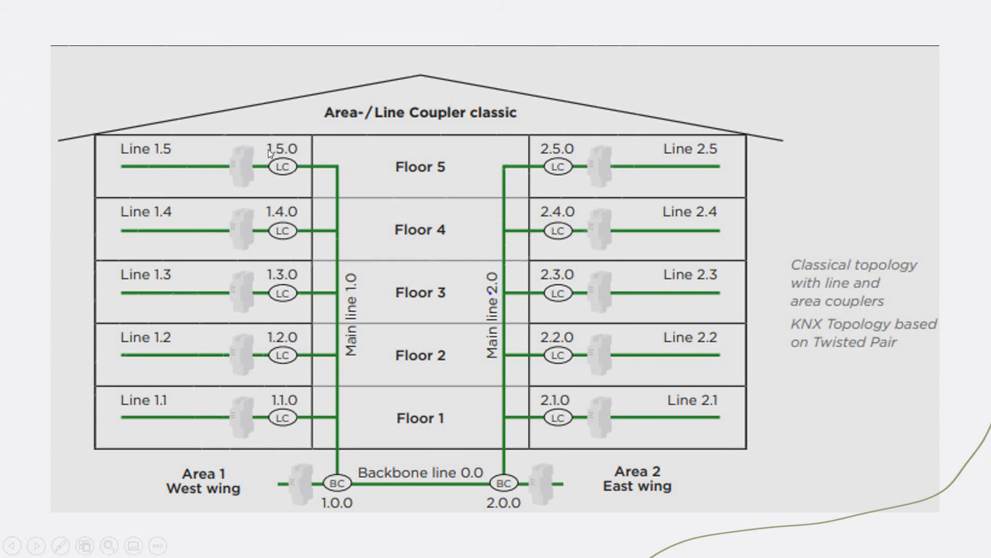
pyautogui.moveTo(285, 160)
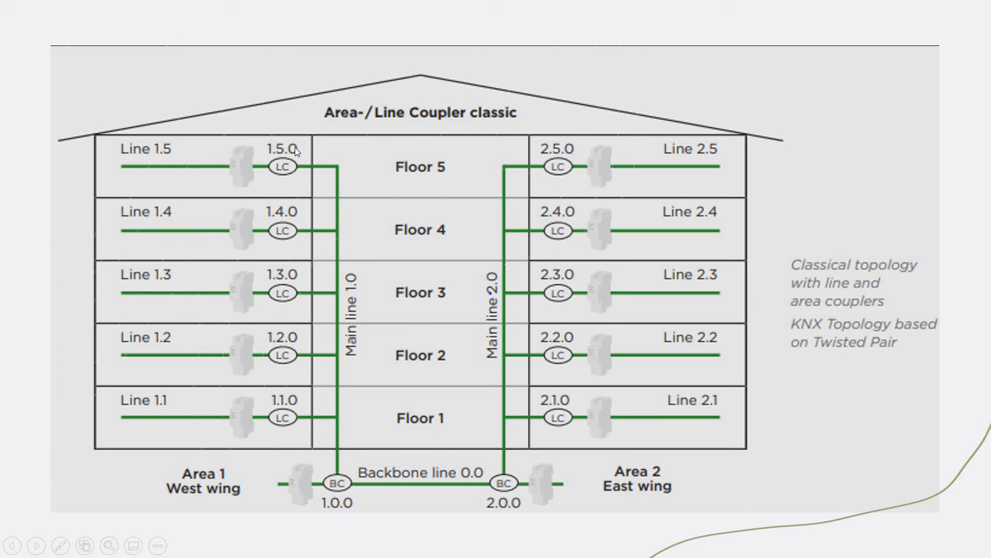
pyautogui.moveTo(345, 239)
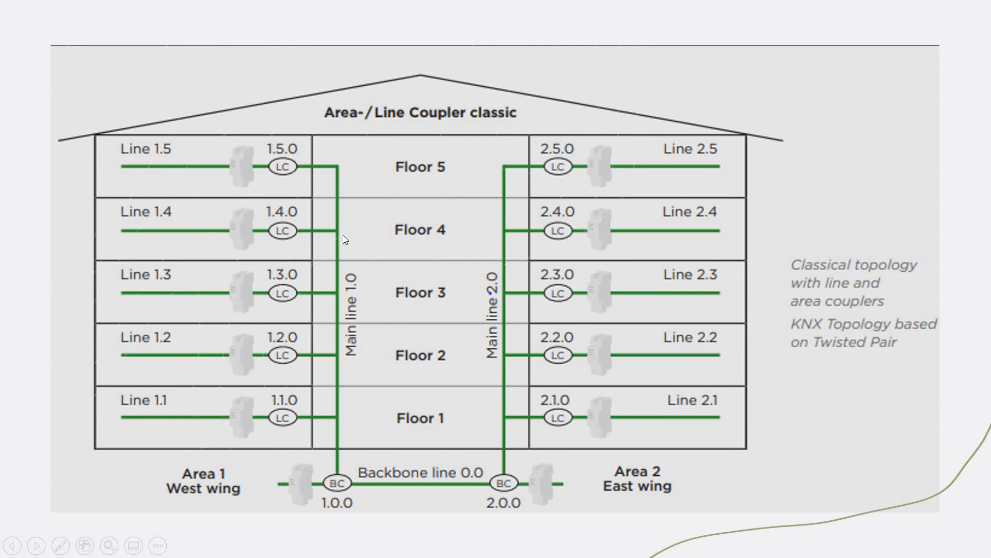
# Advance to the 'IP Router as Line coupler' slide showing routers over a LAN network.
pyautogui.click(37, 546)
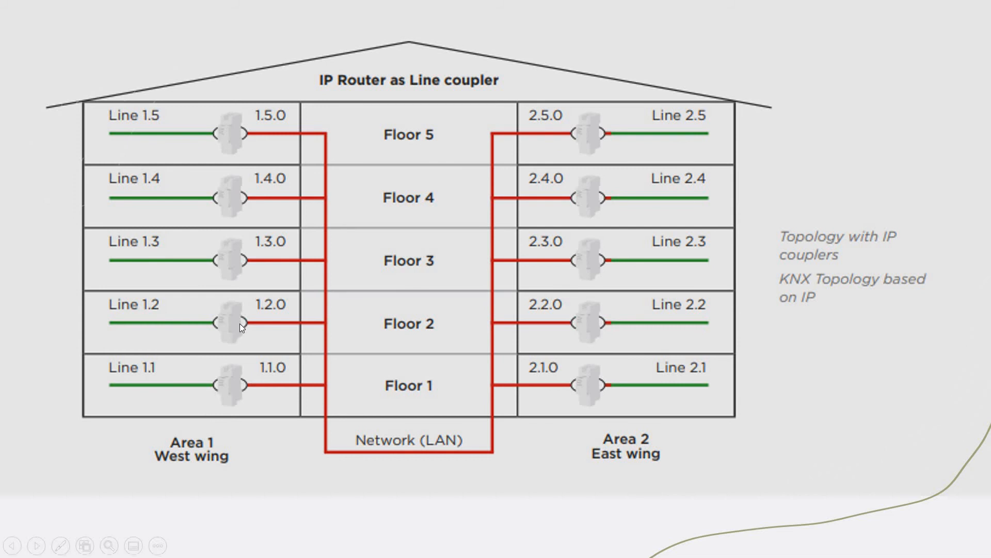
pyautogui.moveTo(206, 330)
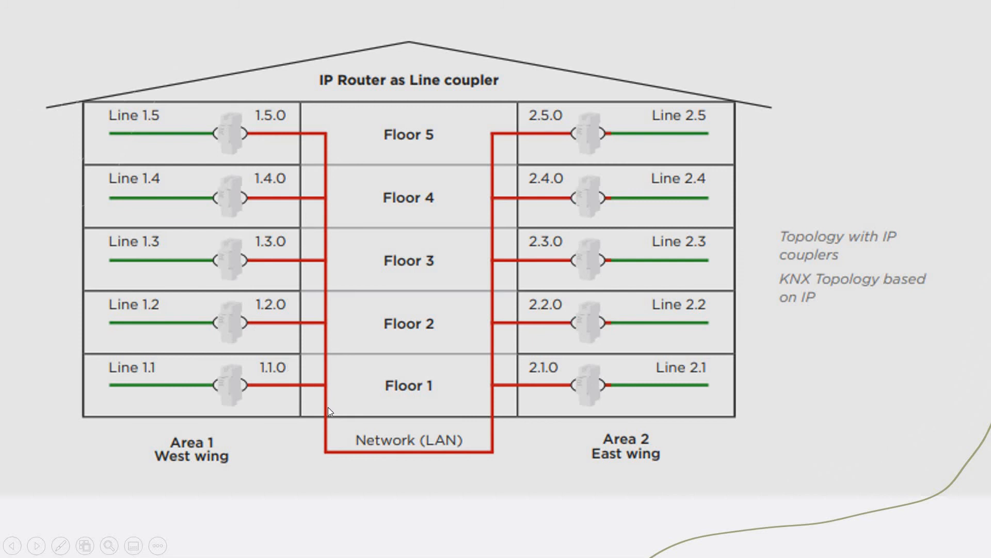
pyautogui.moveTo(504, 396)
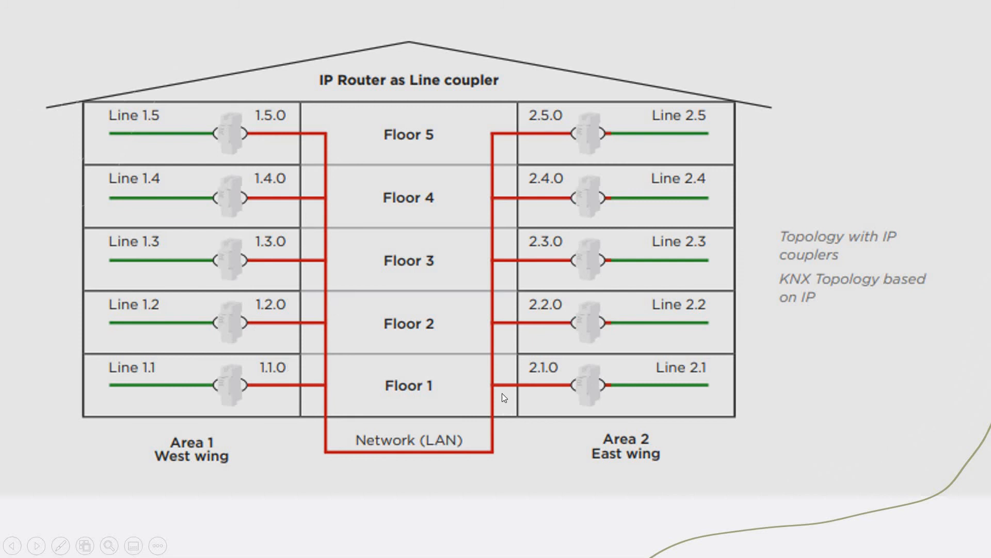
pyautogui.moveTo(593, 139)
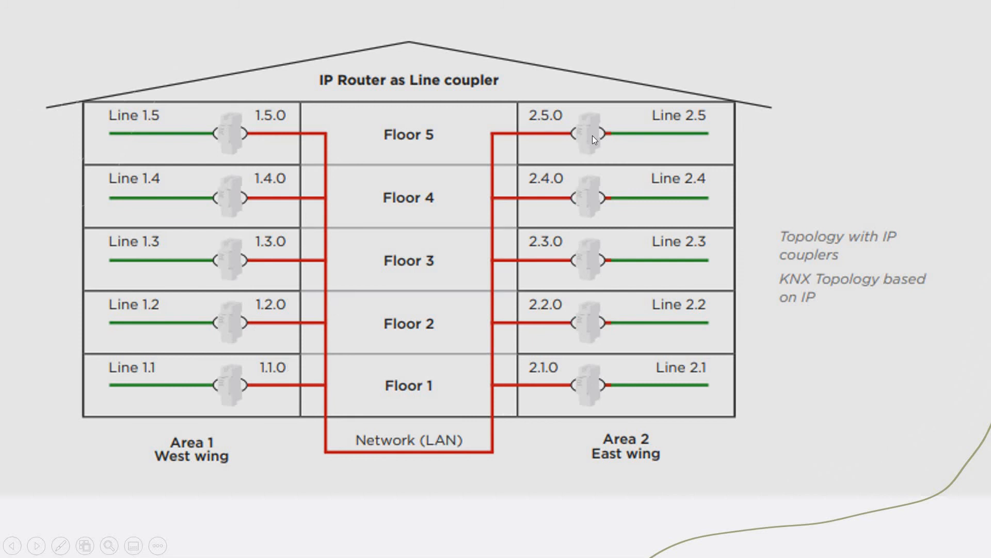
pyautogui.moveTo(602, 138)
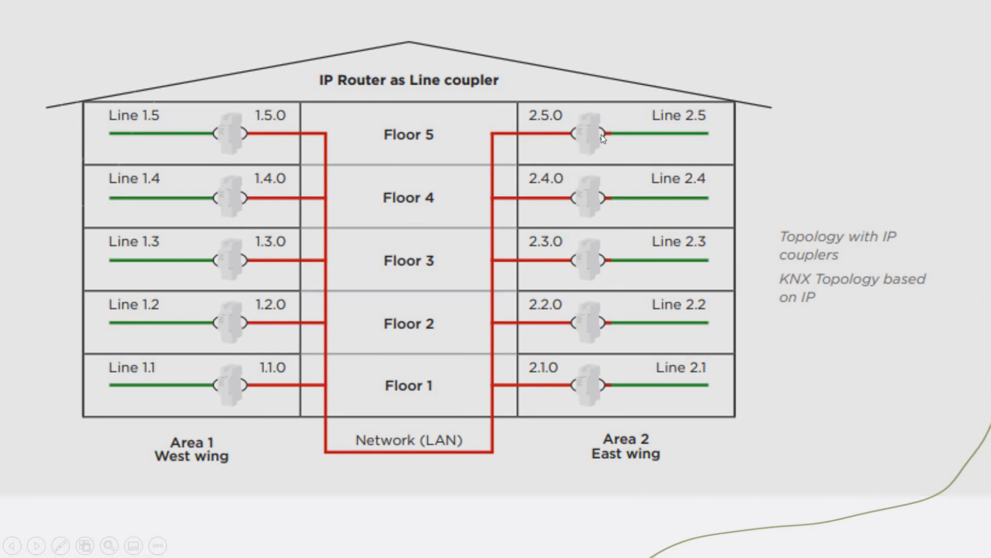
pyautogui.moveTo(601, 145)
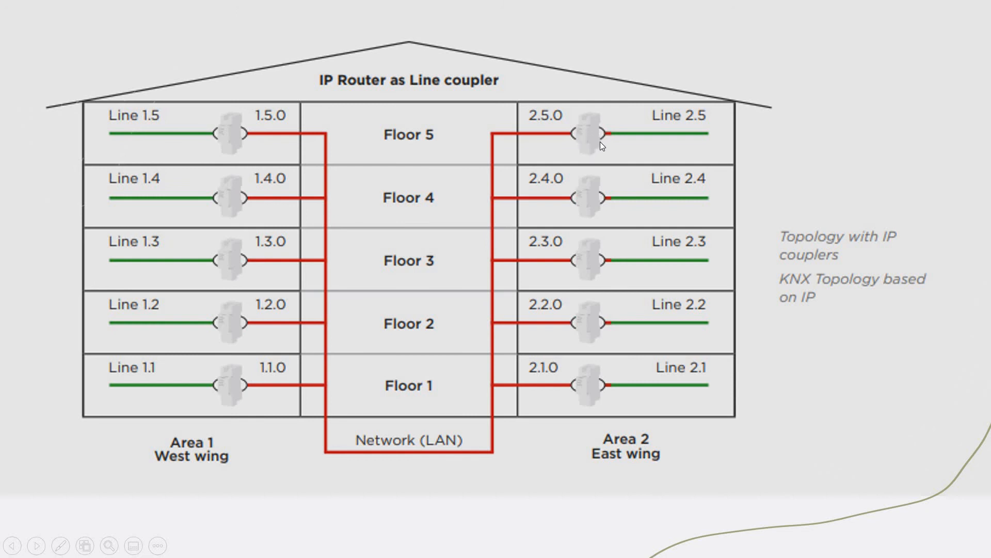
pyautogui.moveTo(587, 144)
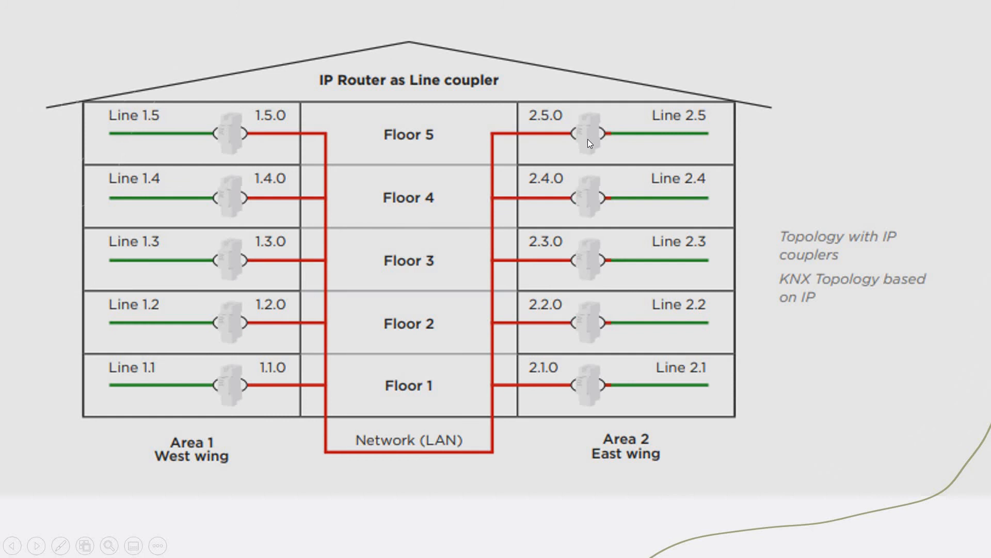
pyautogui.moveTo(548, 136)
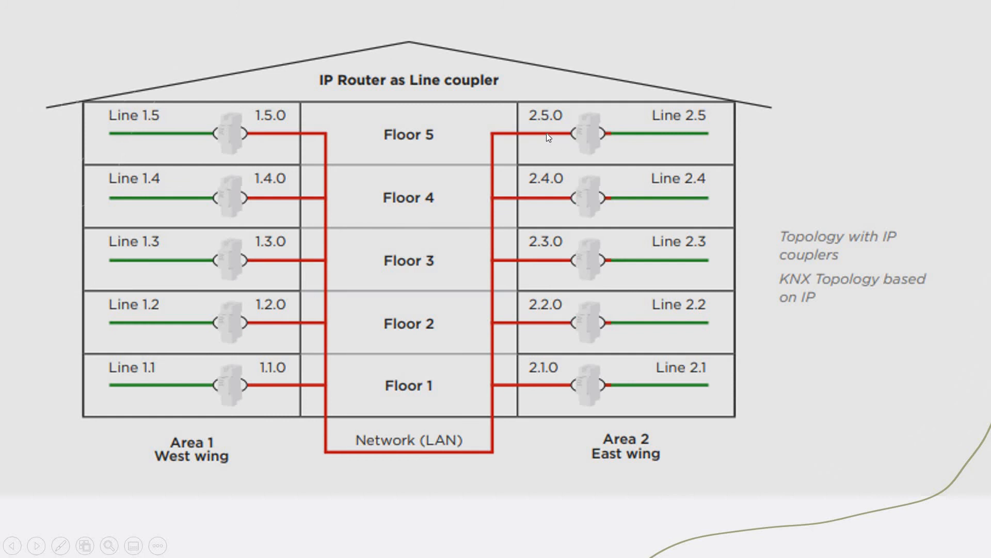
pyautogui.moveTo(482, 285)
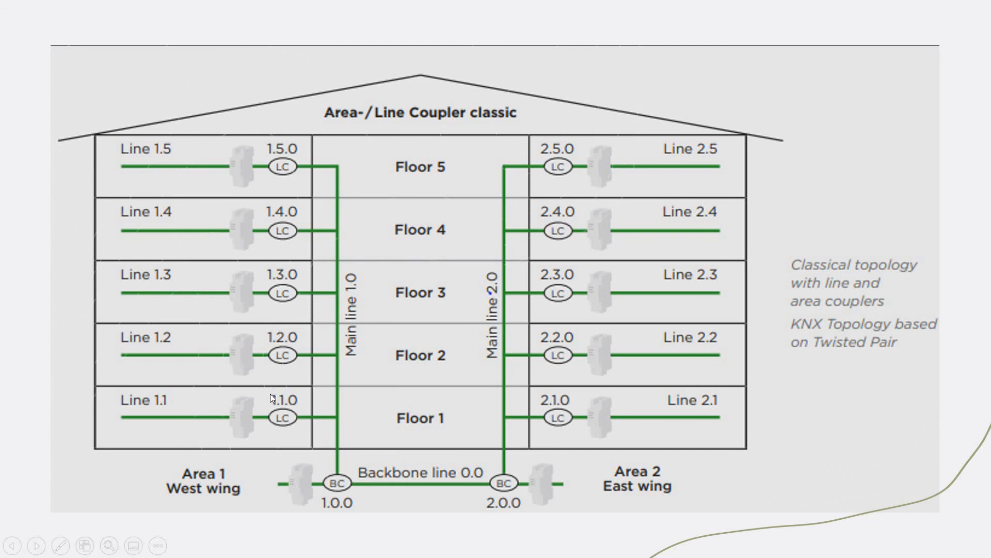
pyautogui.moveTo(193, 370)
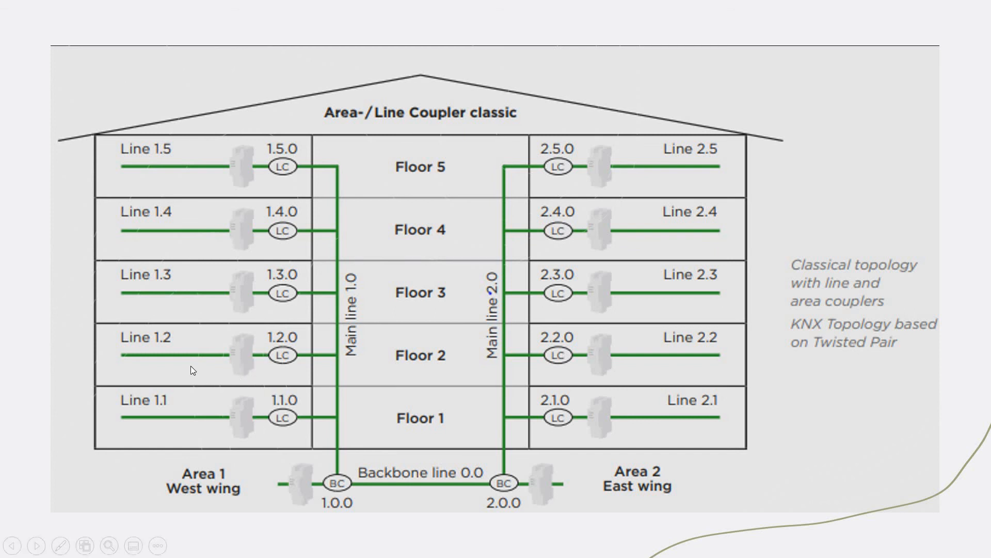
pyautogui.moveTo(316, 482)
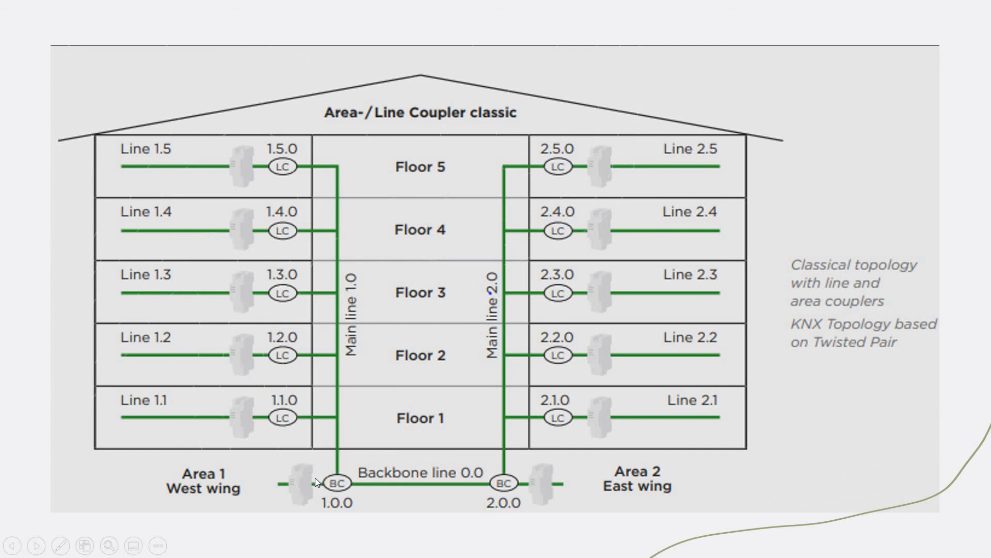
pyautogui.moveTo(309, 484)
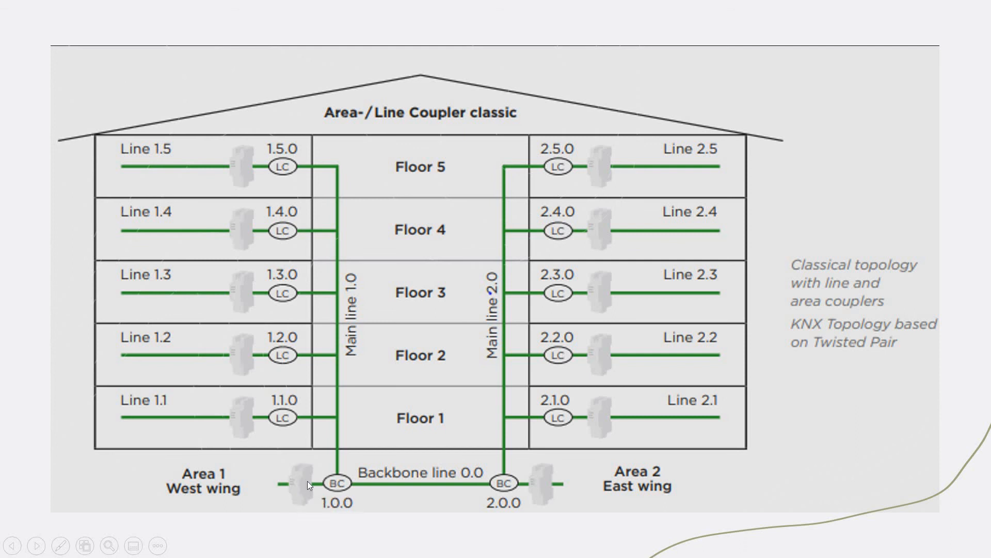
pyautogui.moveTo(301, 497)
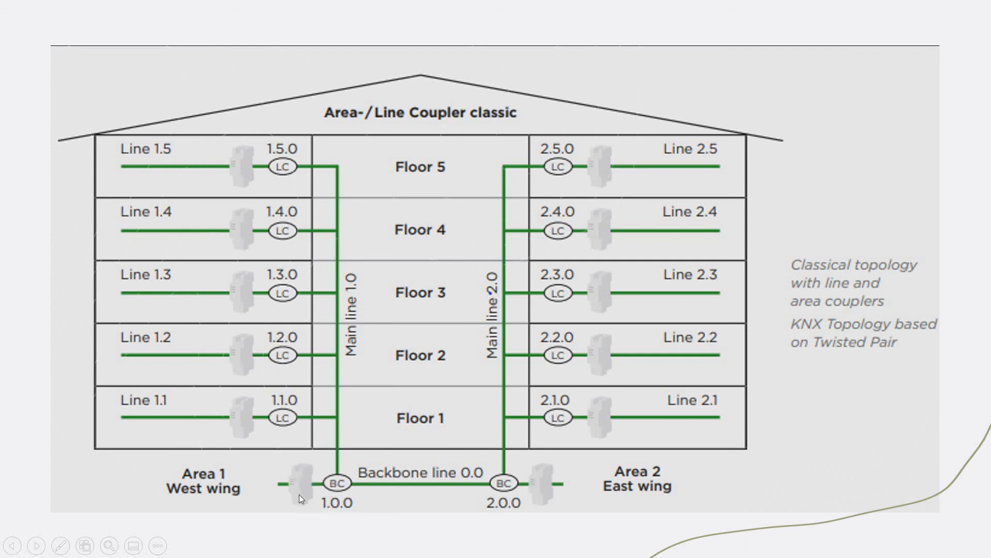
pyautogui.moveTo(426, 420)
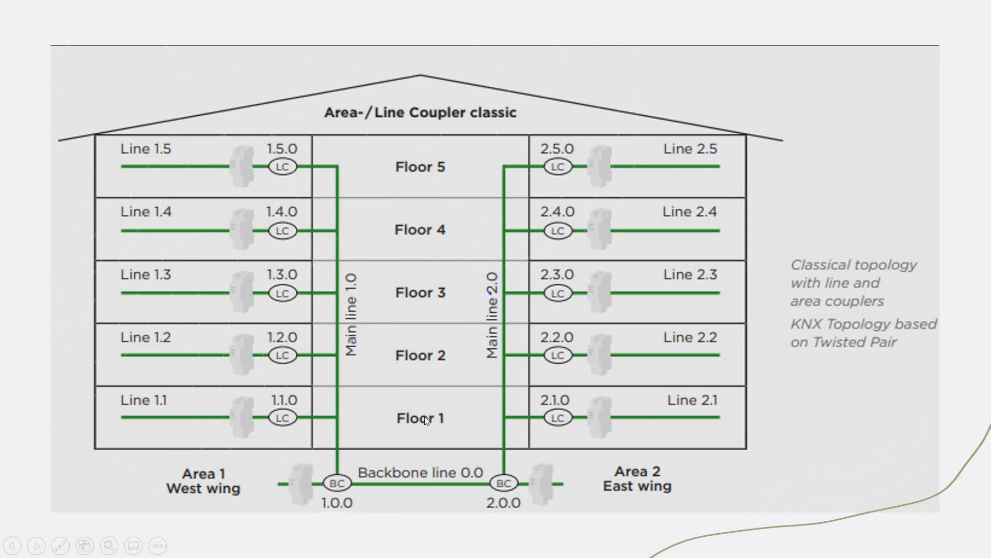
pyautogui.moveTo(508, 366)
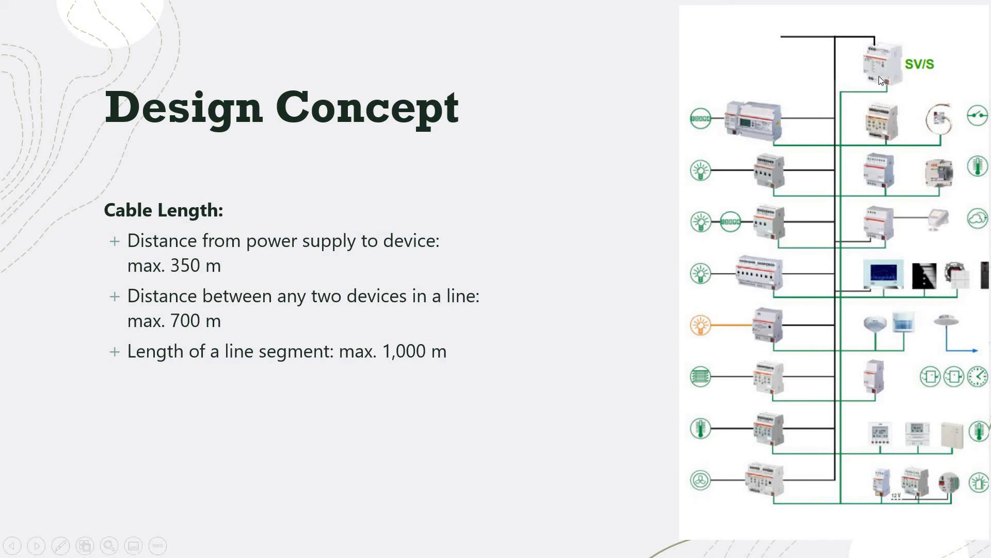
pyautogui.moveTo(863, 95)
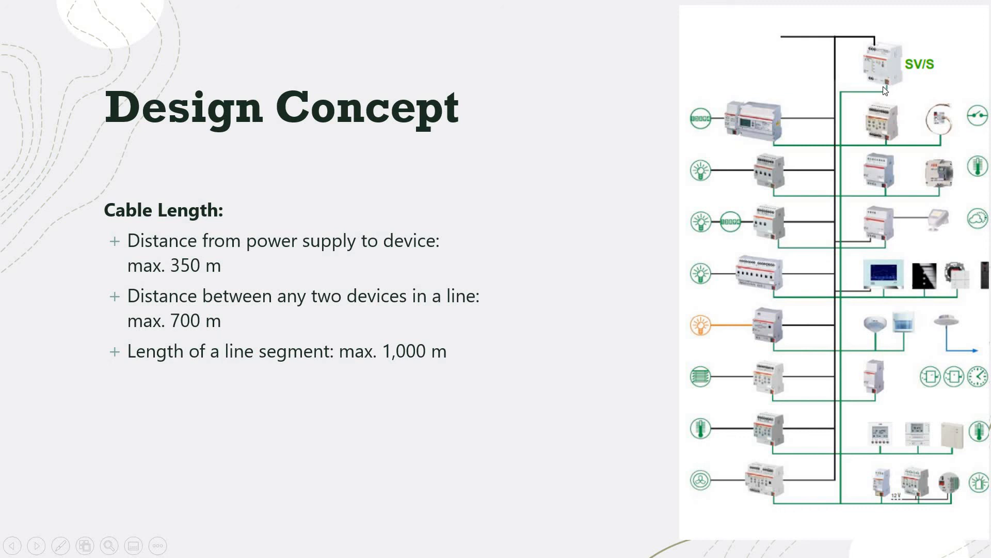
pyautogui.moveTo(841, 137)
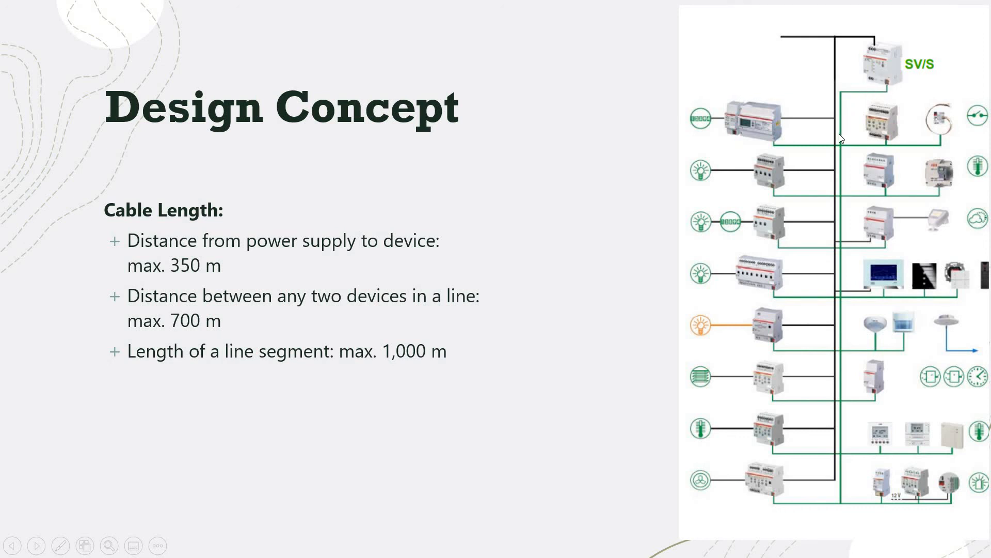
pyautogui.moveTo(896, 77)
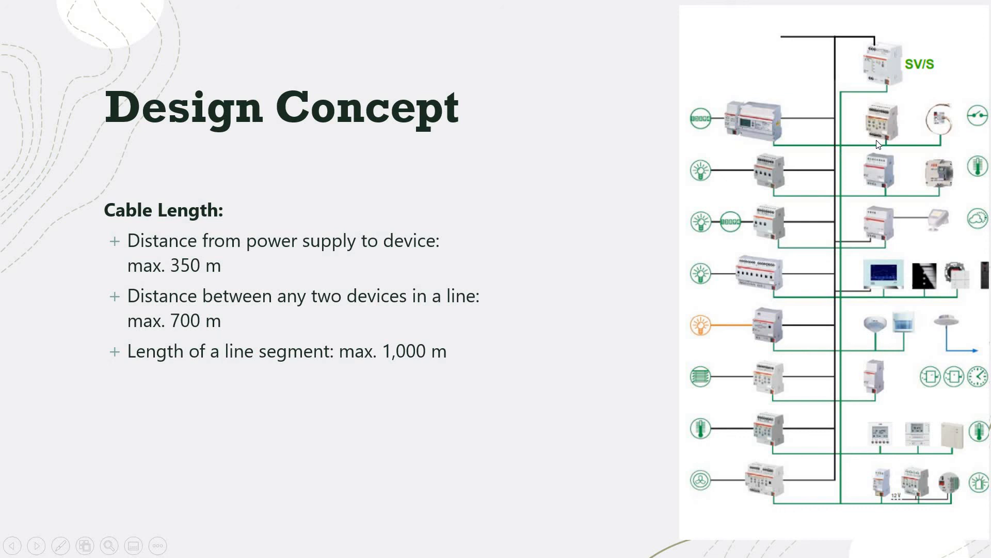
pyautogui.moveTo(828, 145)
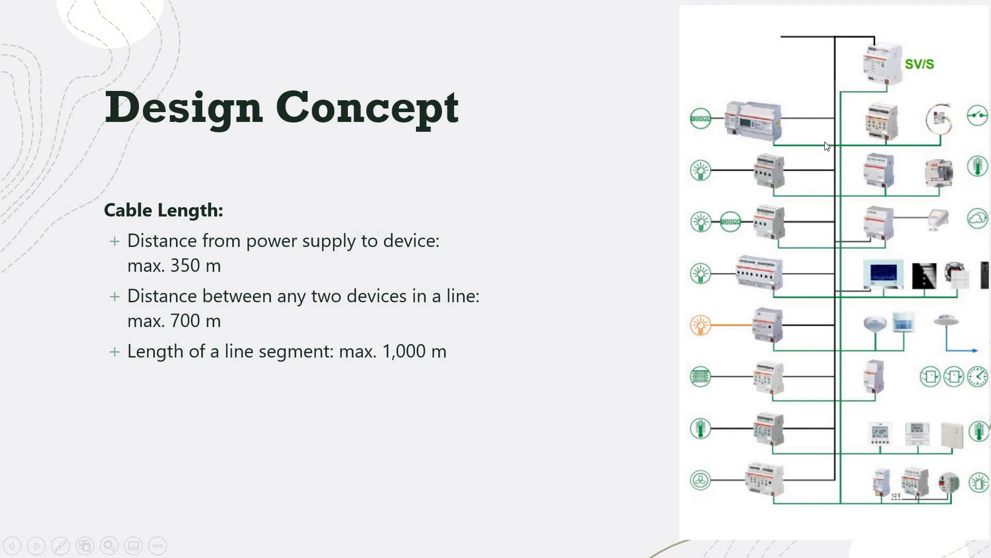
pyautogui.moveTo(888, 115)
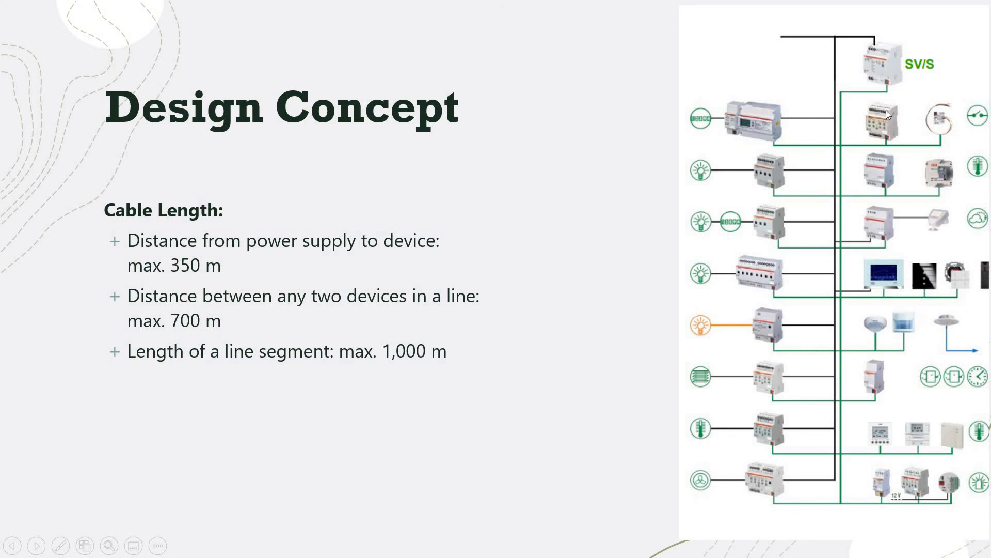
pyautogui.moveTo(826, 414)
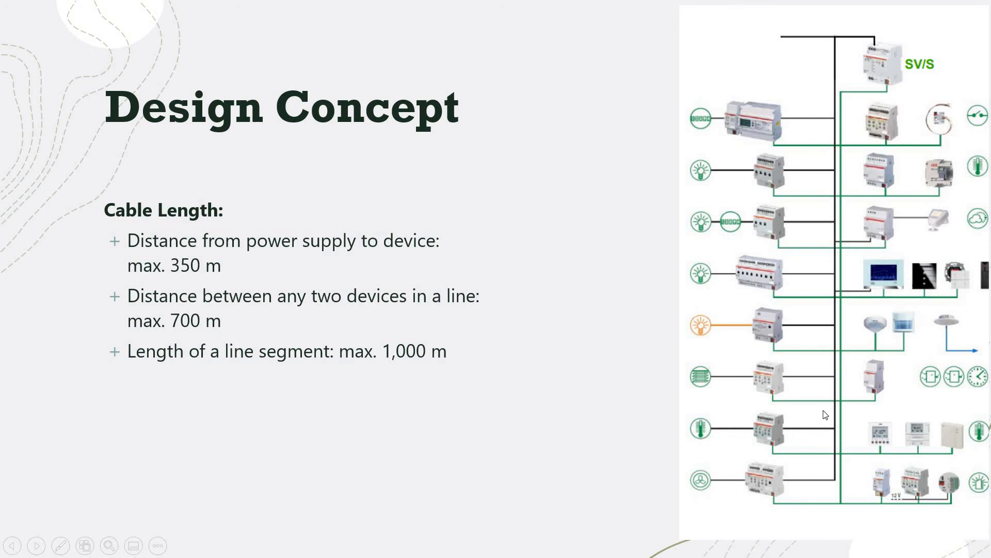